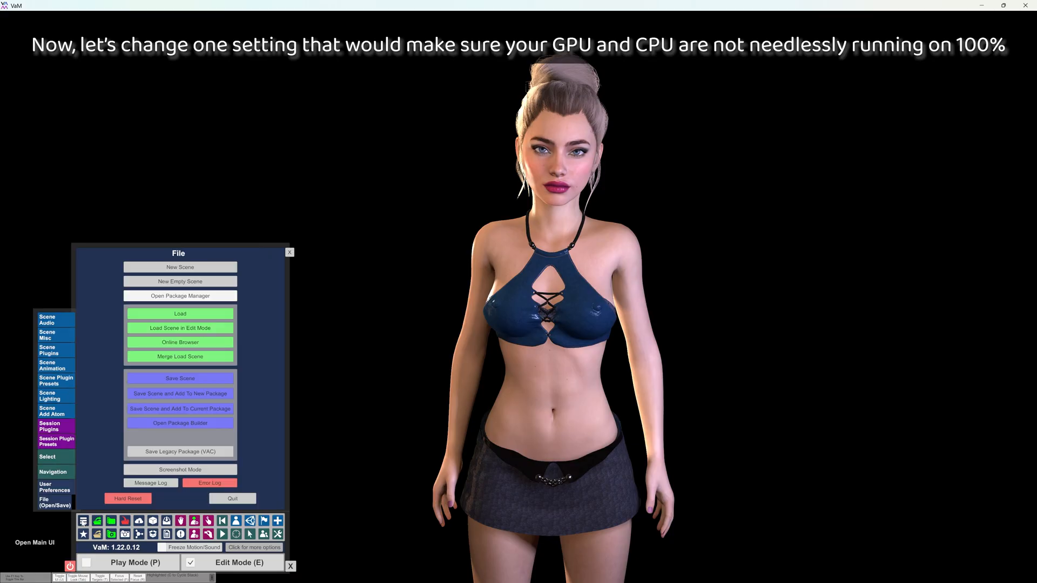
Enable Desktop Vsync in User Preferences > Performance to stop full GPU/CPU load
{"action": "left_click", "coordinate": [55, 487]}
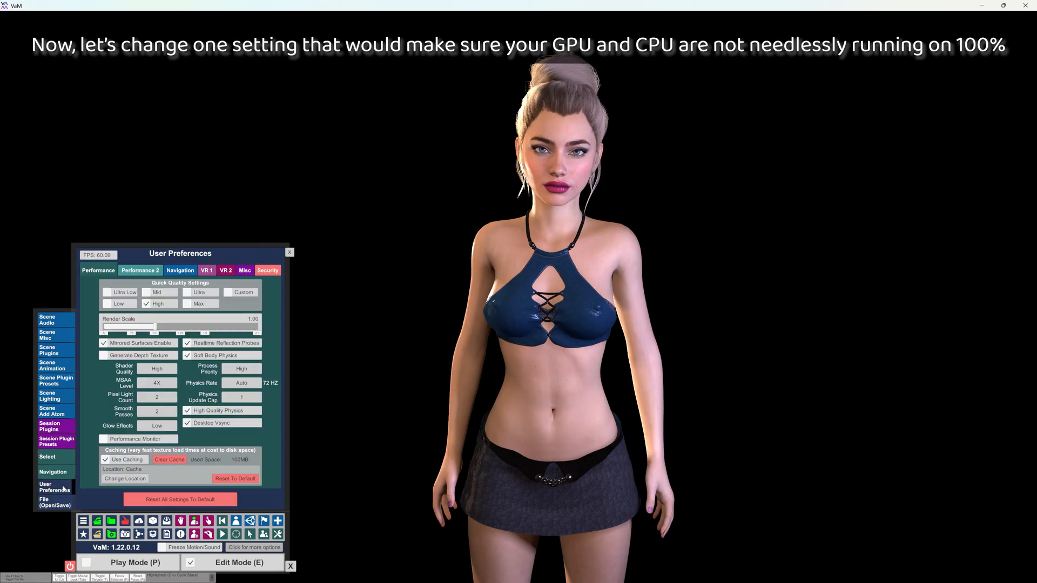
{"action": "left_click", "coordinate": [187, 422]}
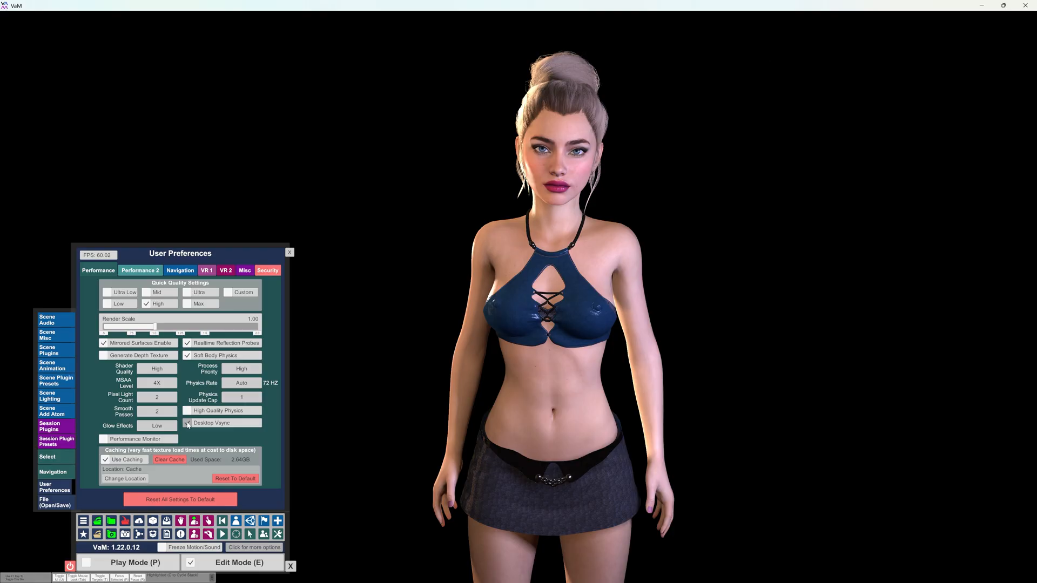
{"action": "left_click", "coordinate": [187, 422]}
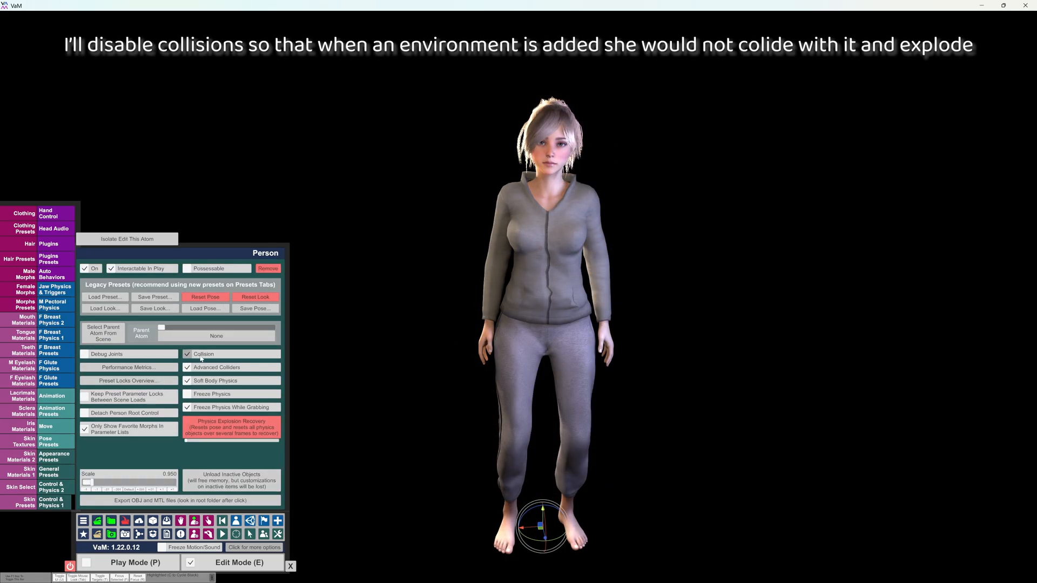
Turn off the Person's Collision and choose the CustomUnityAsset atom type under Misc
{"action": "left_click", "coordinate": [187, 354]}
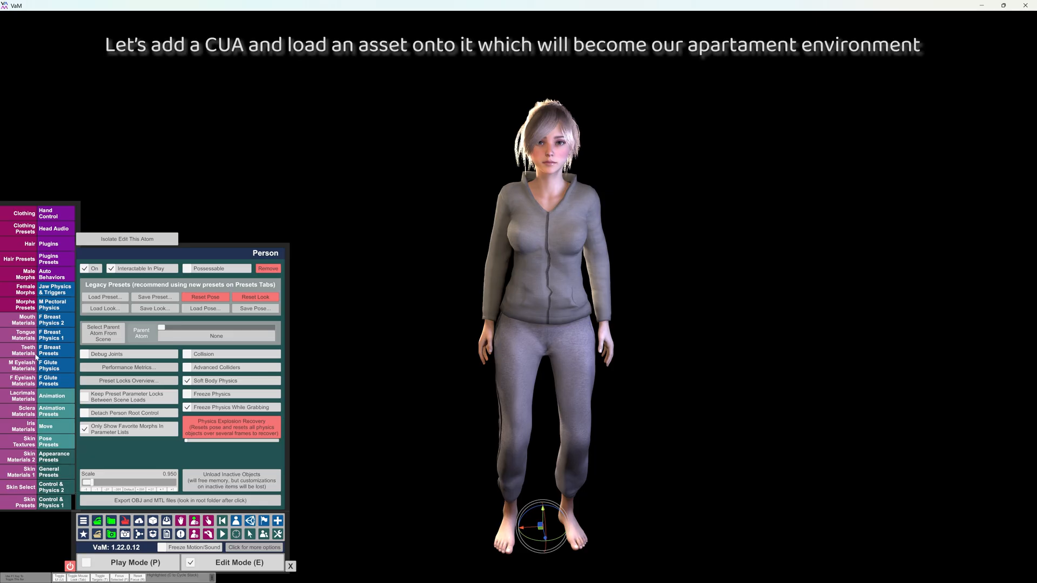
{"action": "left_click", "coordinate": [54, 412]}
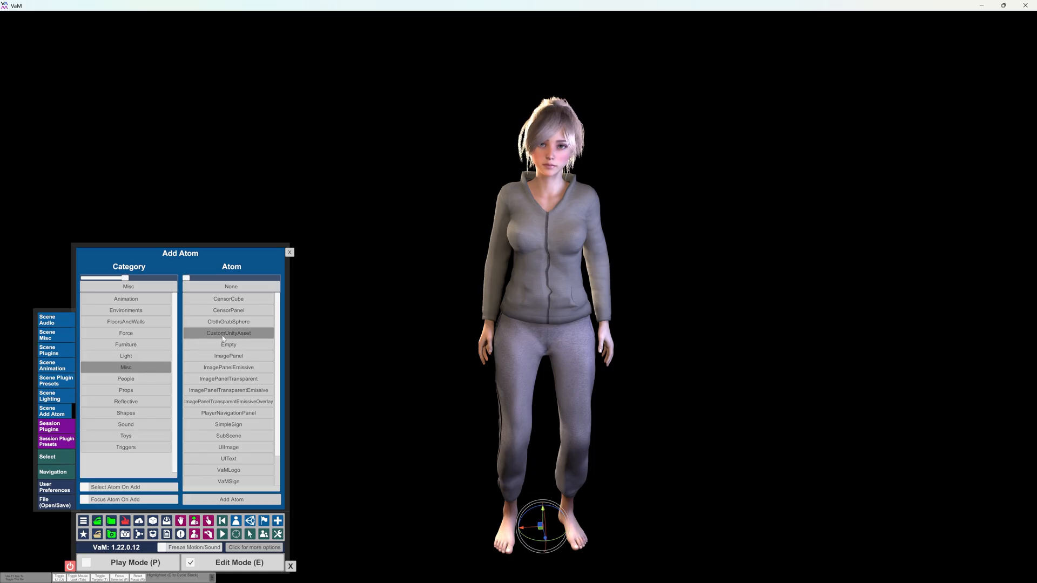
{"action": "left_click", "coordinate": [125, 367]}
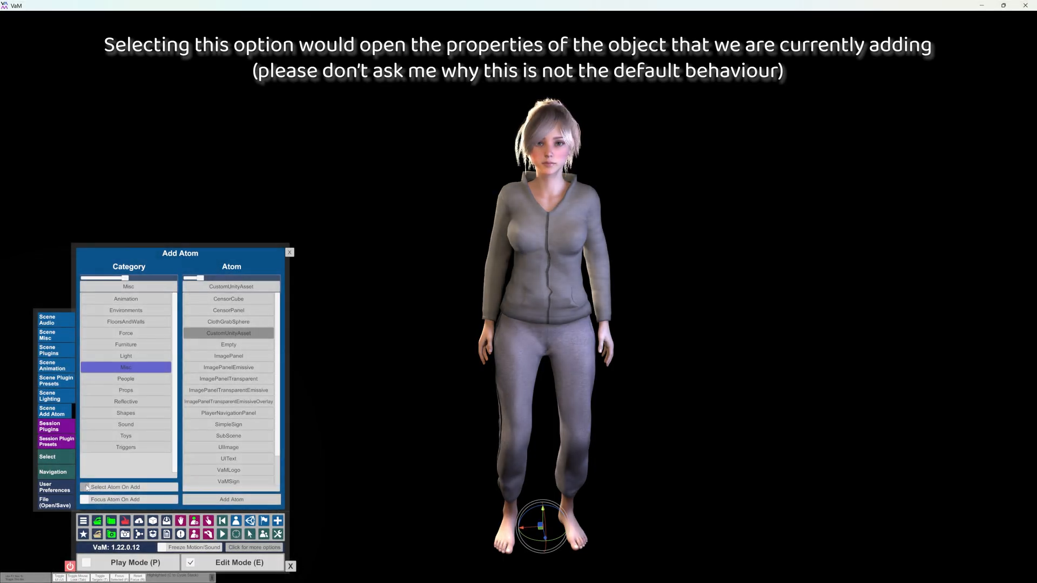
Add the CustomUnityAsset with Select Atom On Add and browse for the apartment bundle file
{"action": "left_click", "coordinate": [85, 488]}
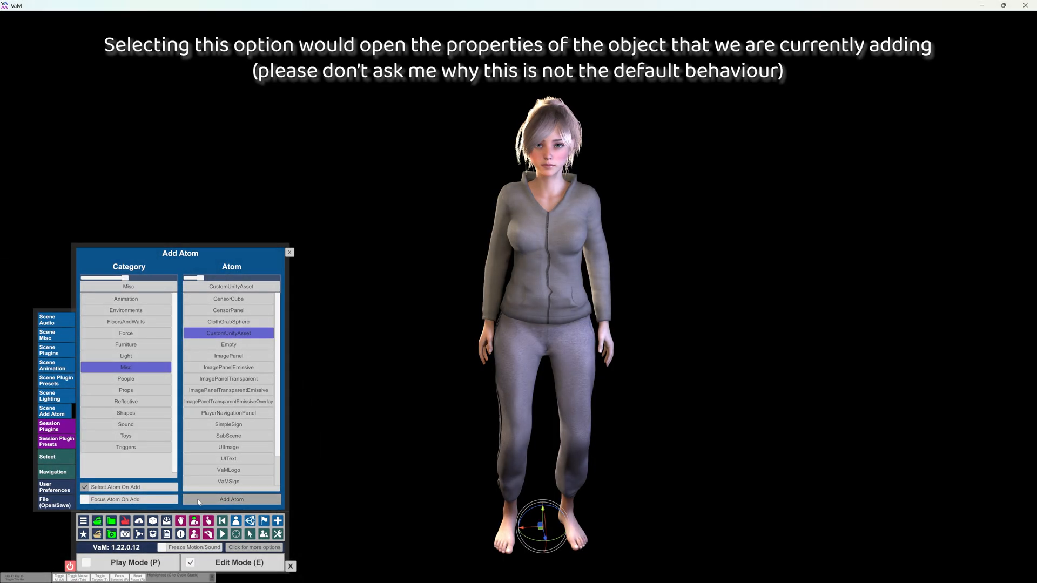
{"action": "left_click", "coordinate": [231, 499]}
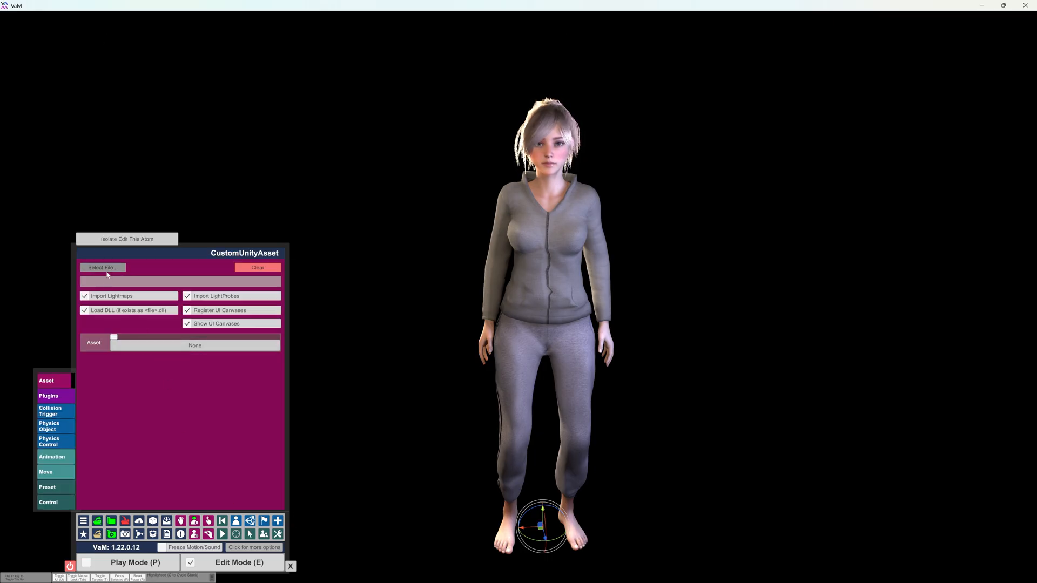
{"action": "left_click", "coordinate": [102, 267]}
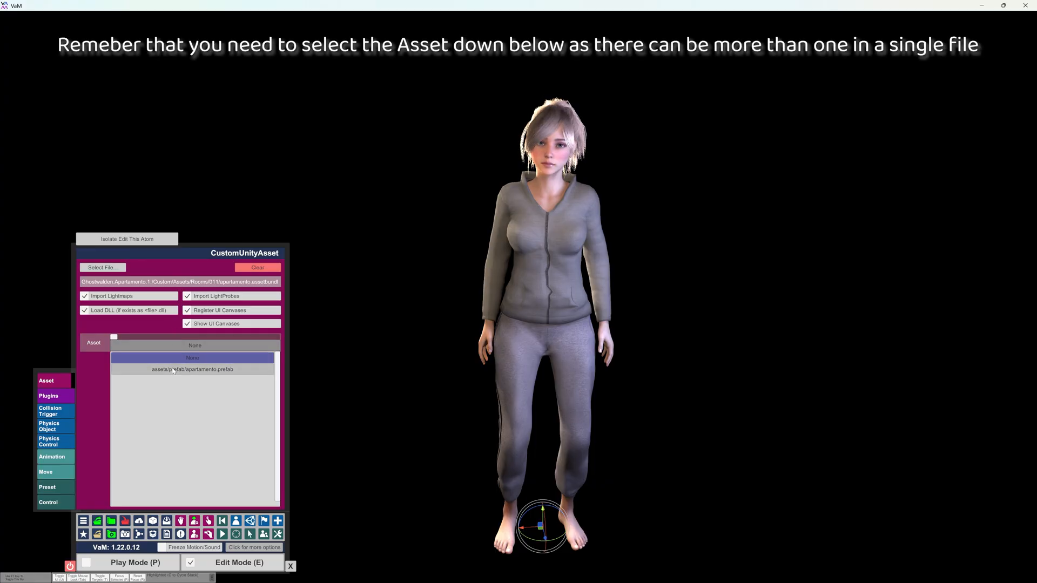
Choose the apartamento prefab so the apartment environment loads around the person
{"action": "left_click", "coordinate": [193, 370]}
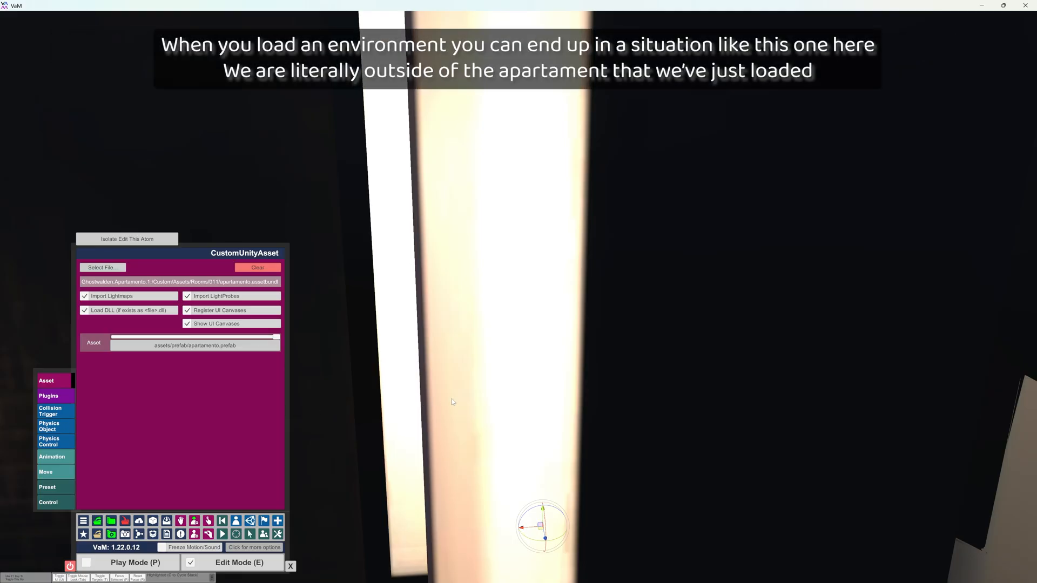
{"action": "mouse_move", "coordinate": [517, 410]}
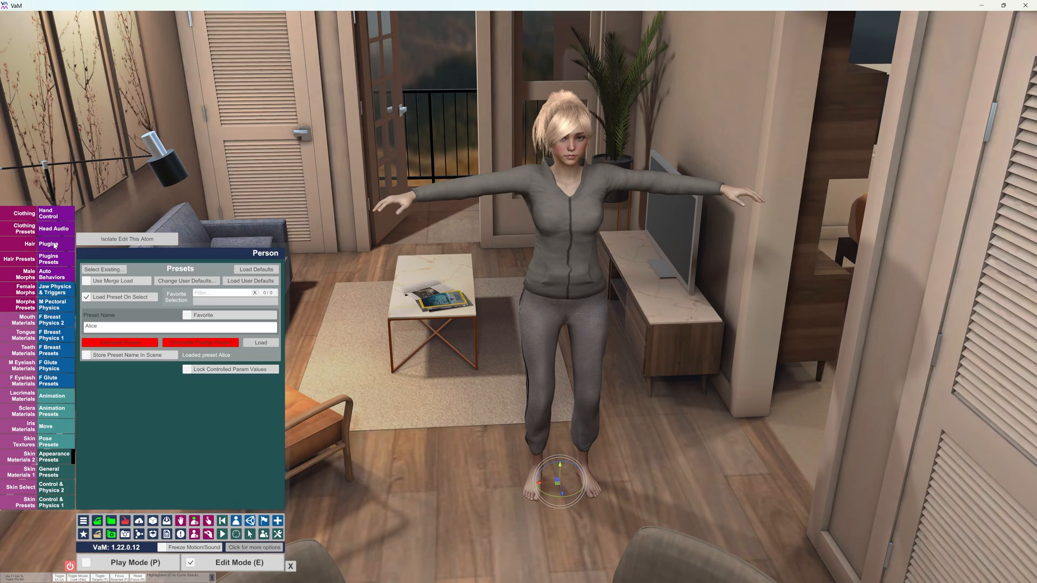
Add a plugin slot on the Person and load the ActionListManager script into it
{"action": "left_click", "coordinate": [48, 244]}
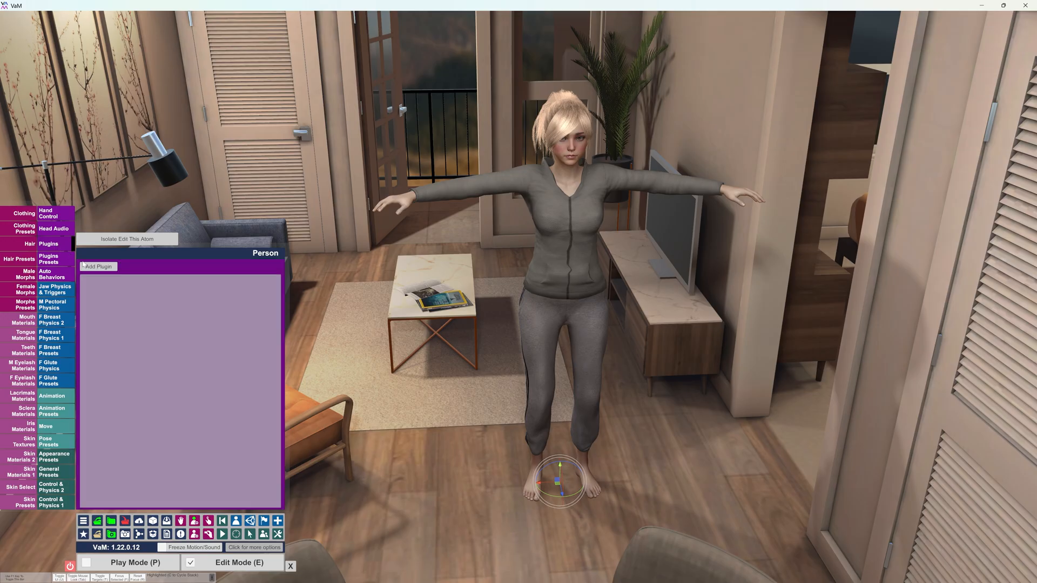
{"action": "left_click", "coordinate": [99, 266]}
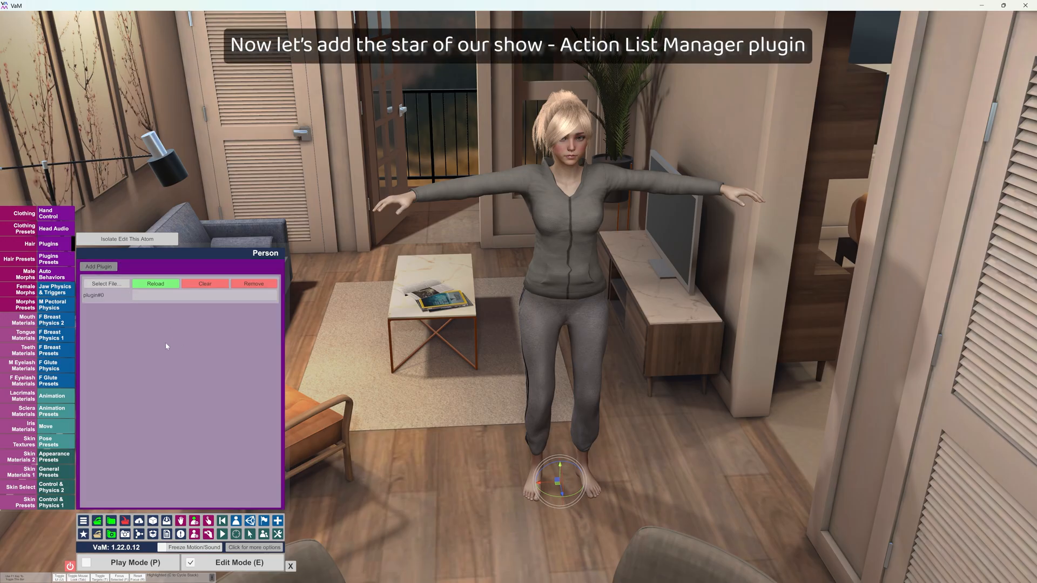
{"action": "left_click", "coordinate": [106, 283]}
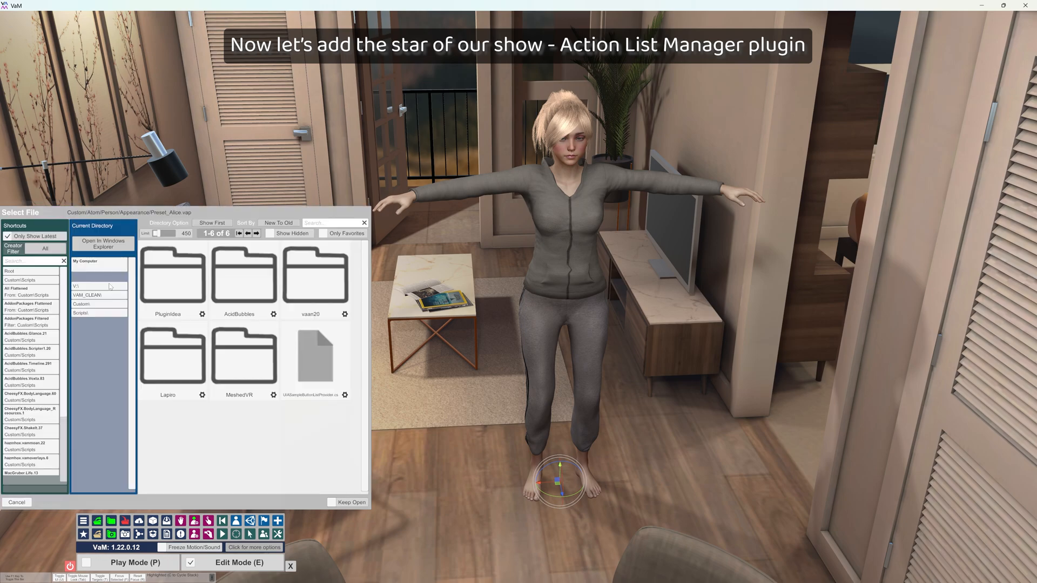
{"action": "scroll", "scroll_direction": "down", "scroll_amount": 3}
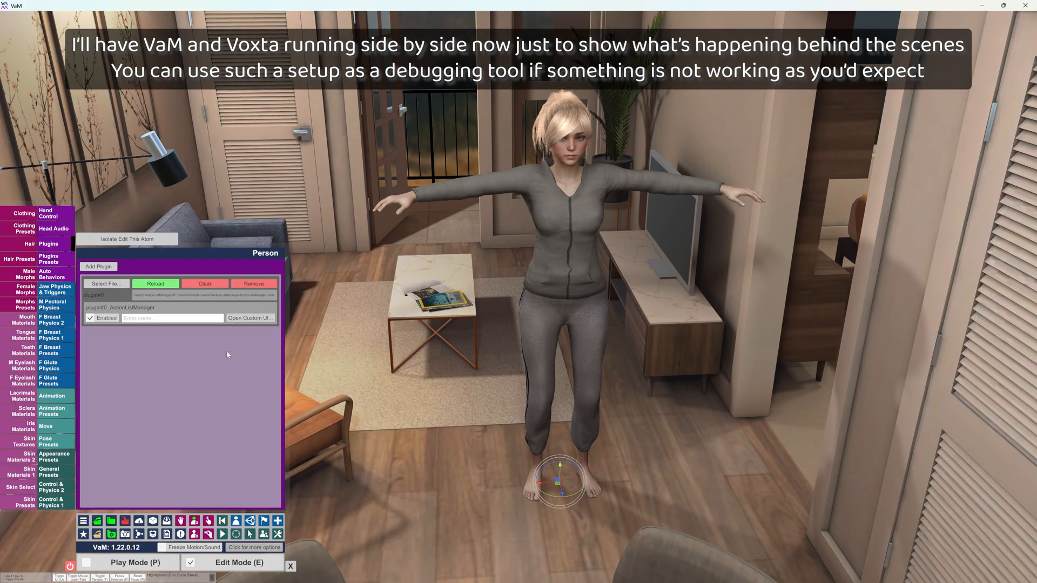
{"action": "mouse_move", "coordinate": [183, 370]}
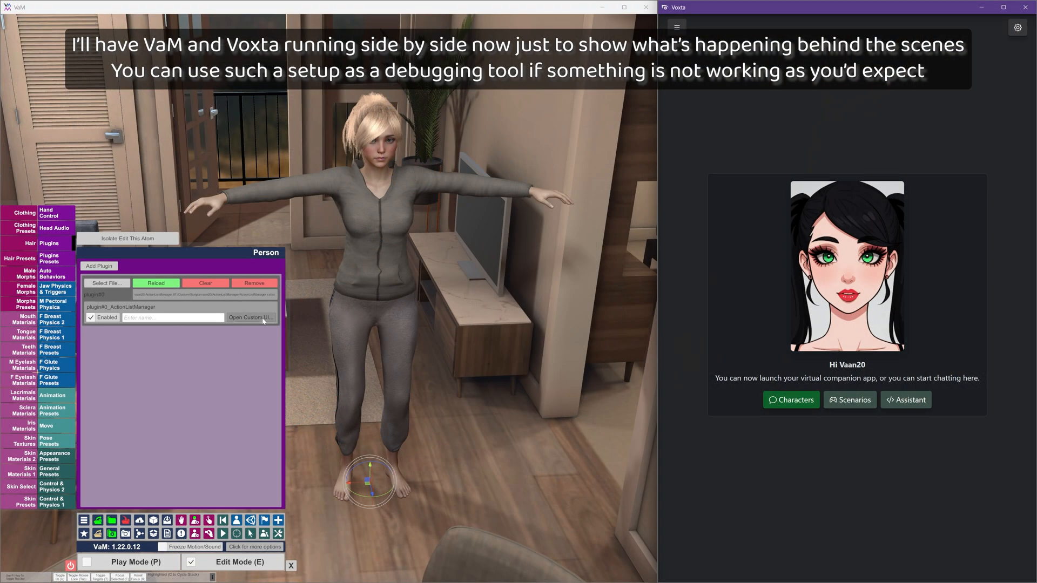
{"action": "mouse_move", "coordinate": [217, 363]}
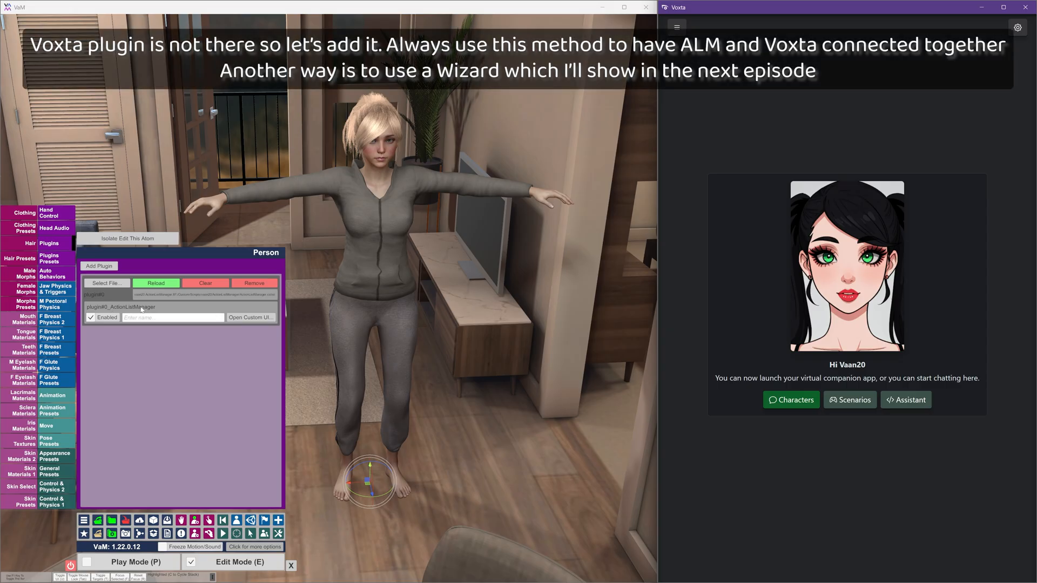
{"action": "mouse_move", "coordinate": [250, 318]}
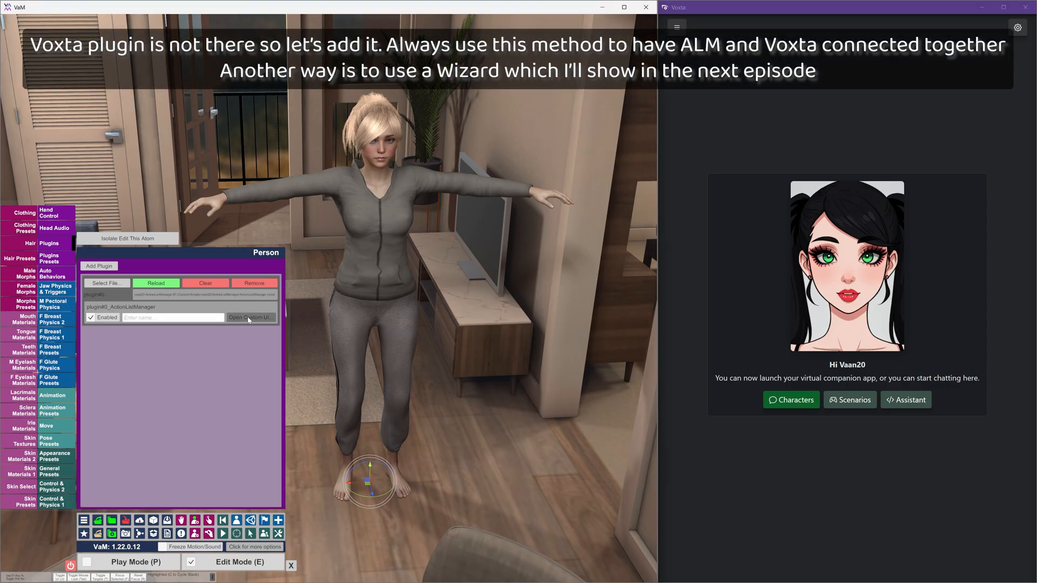
Use the ALM custom UI's Auto Voxta to add and link a Voxta plugin
{"action": "left_click", "coordinate": [248, 318]}
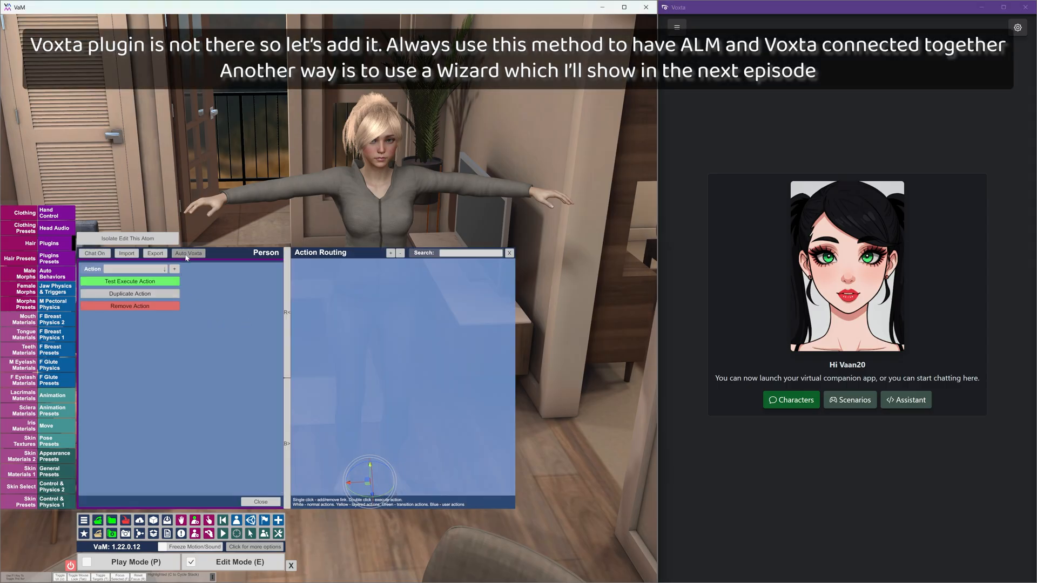
{"action": "left_click", "coordinate": [188, 252]}
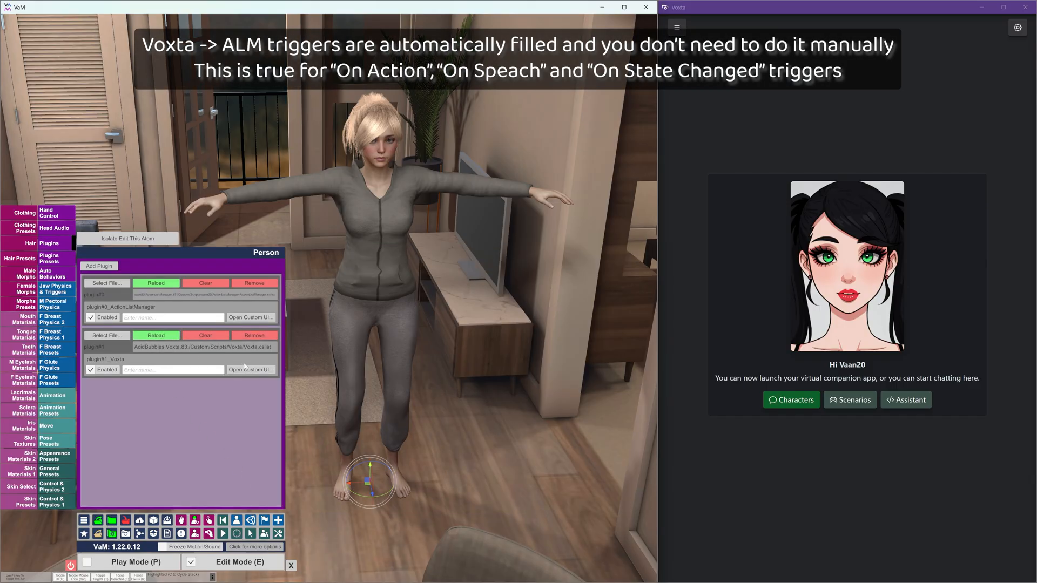
Bring up the Voxta plugin's settings and its On Action trigger panel
{"action": "left_click", "coordinate": [250, 369]}
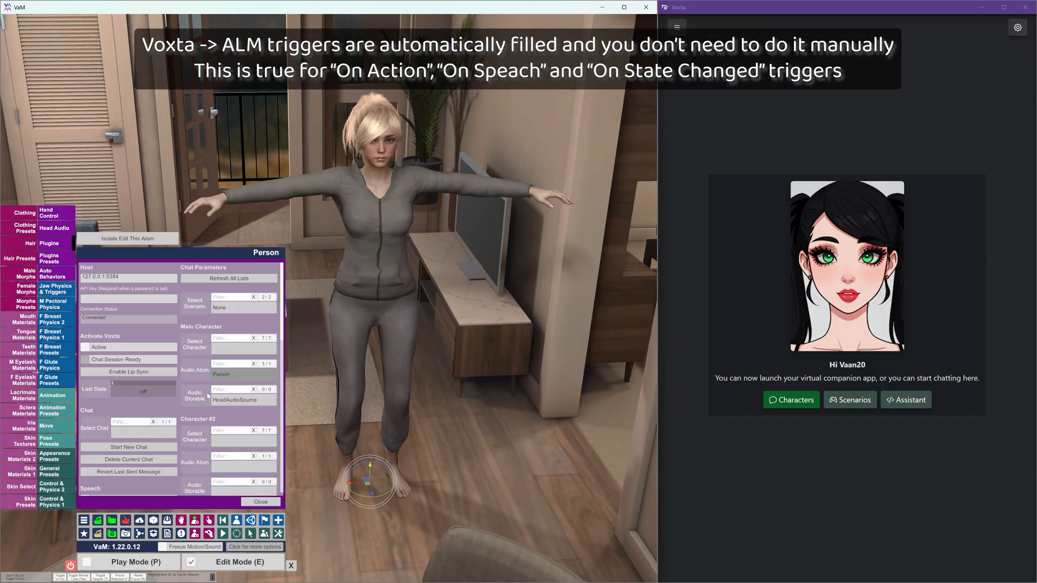
{"action": "scroll", "scroll_direction": "down", "scroll_amount": 3}
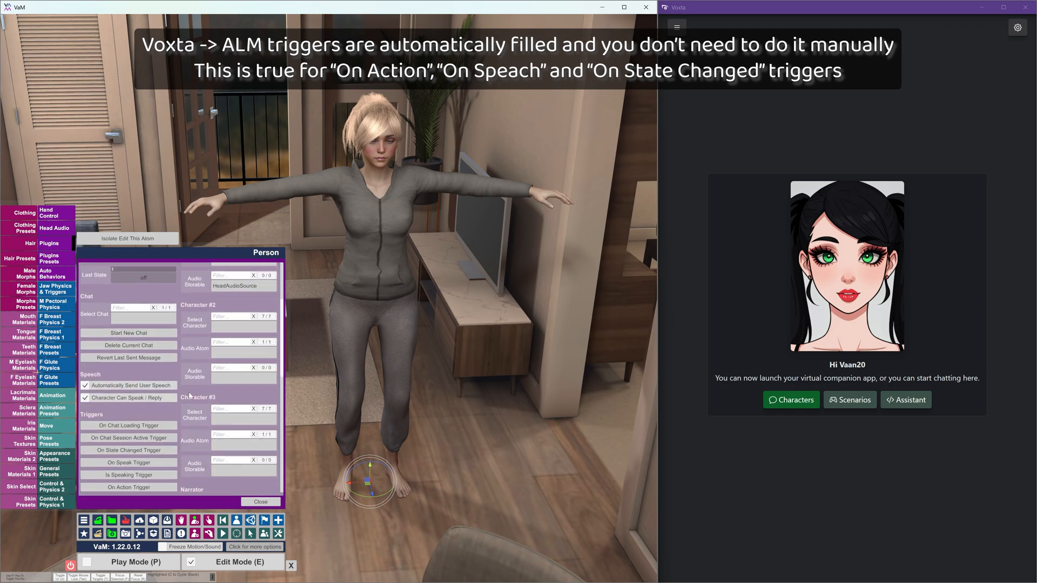
{"action": "scroll", "scroll_direction": "down", "scroll_amount": 3}
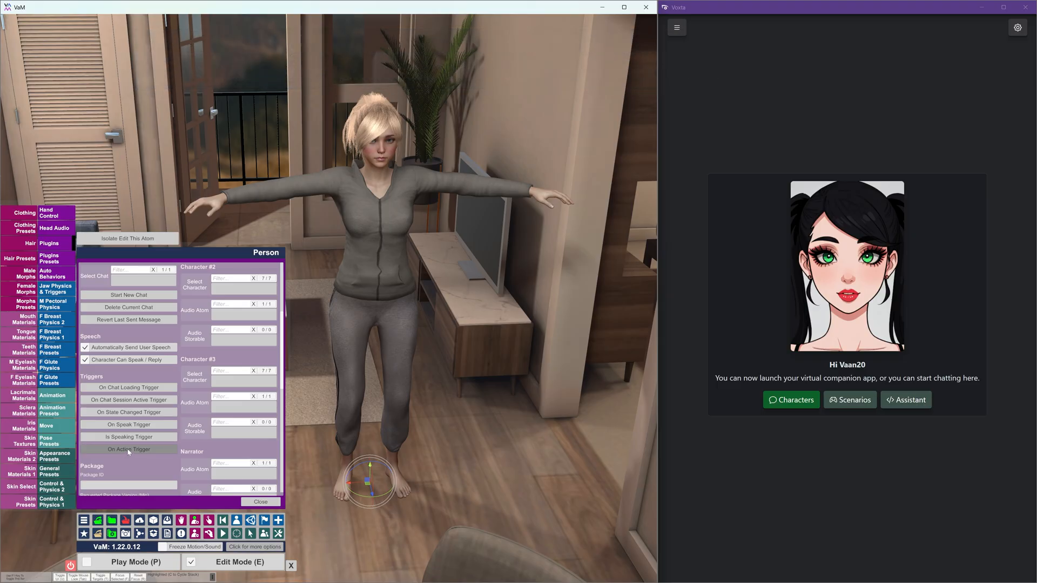
{"action": "left_click", "coordinate": [129, 449]}
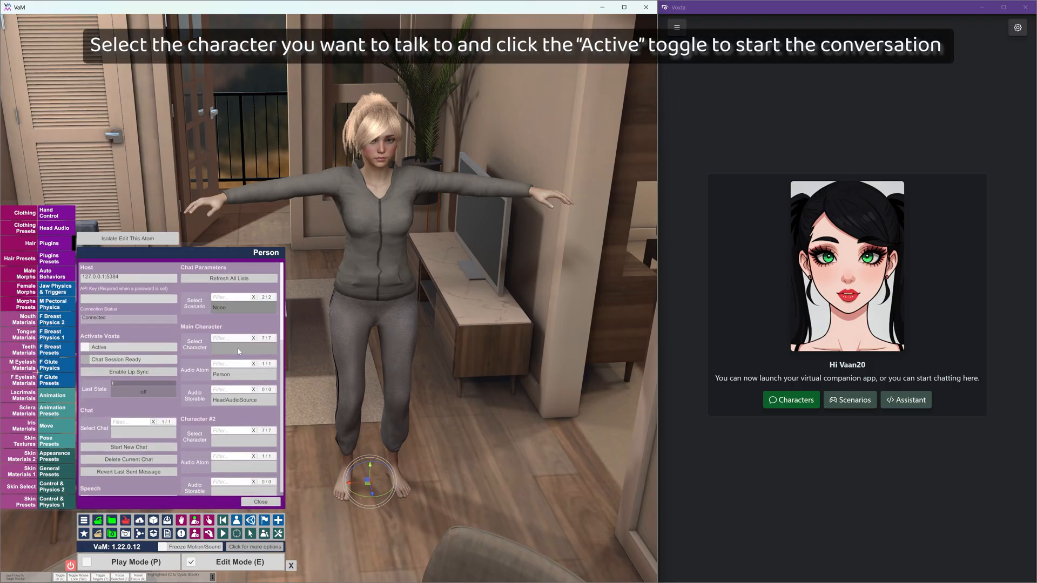
Choose Catherine as the main Voxta character and send her 'Hi there'
{"action": "left_click", "coordinate": [241, 338]}
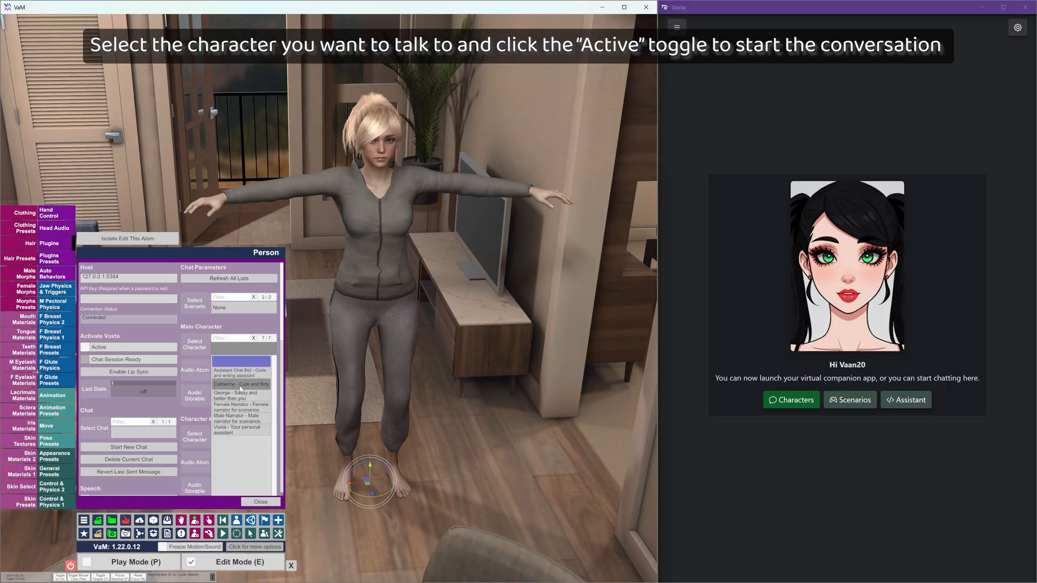
{"action": "left_click", "coordinate": [241, 384]}
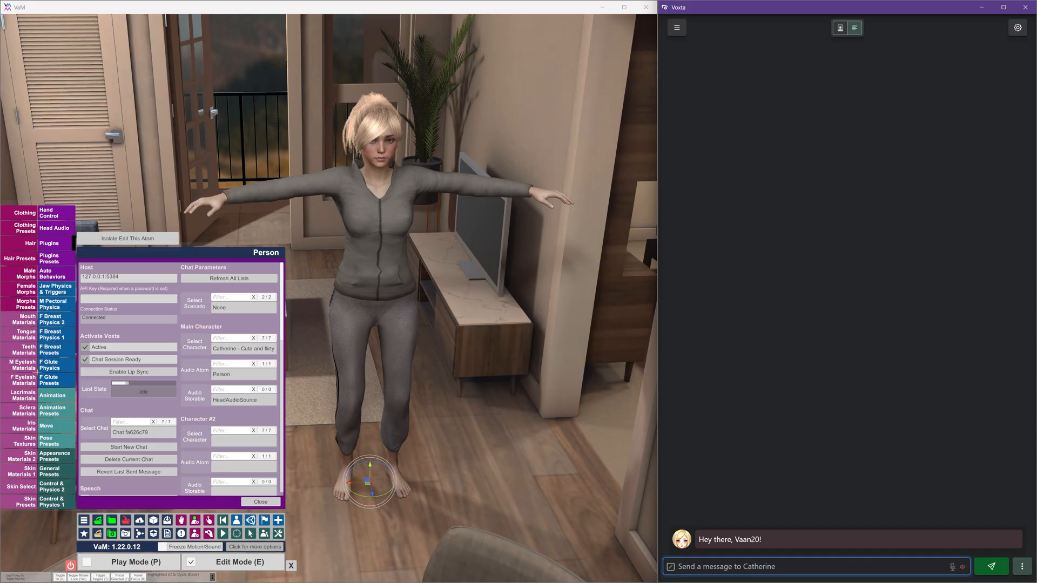
{"action": "type", "text": "Hi there"}
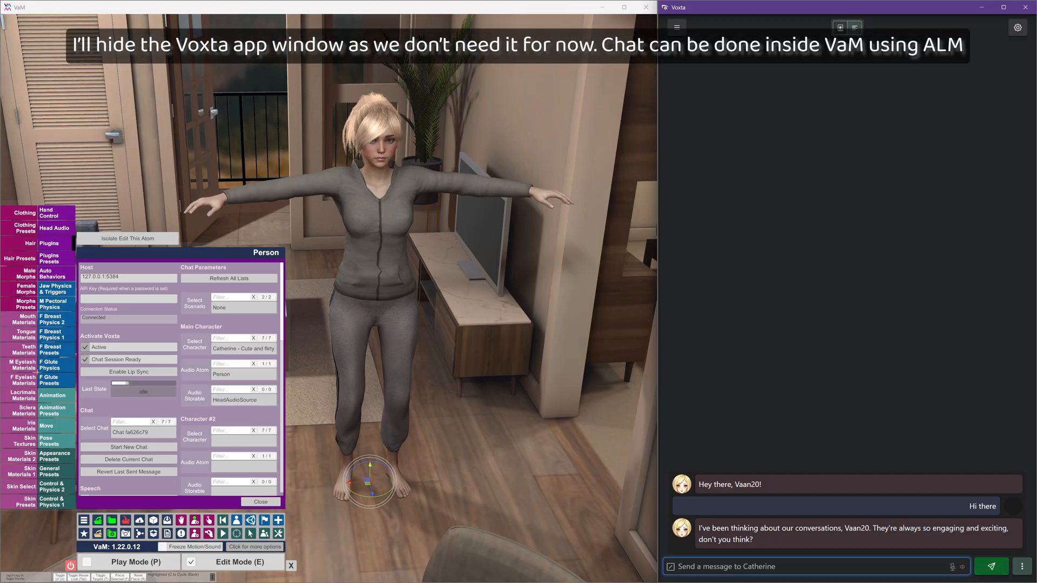
{"action": "mouse_move", "coordinate": [527, 255]}
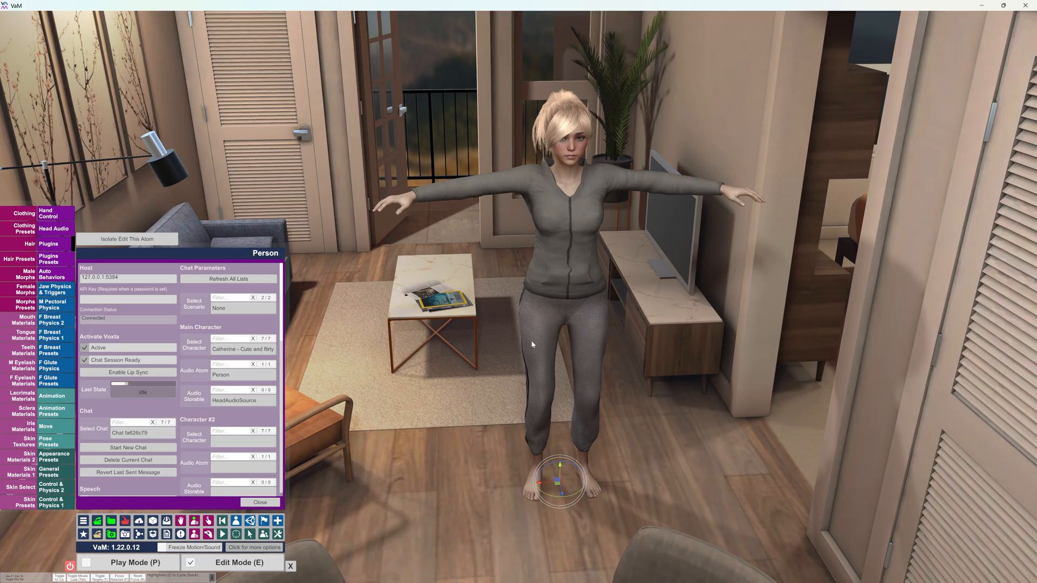
{"action": "mouse_move", "coordinate": [397, 428]}
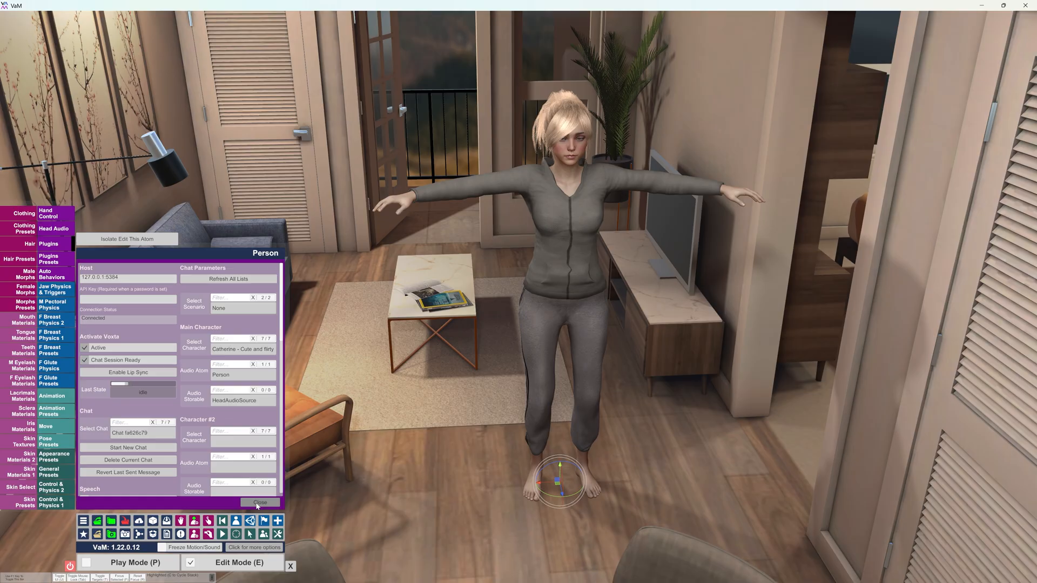
Hide the Voxta panel and bring up the ALM chat inspector, moved off the character
{"action": "left_click", "coordinate": [48, 243]}
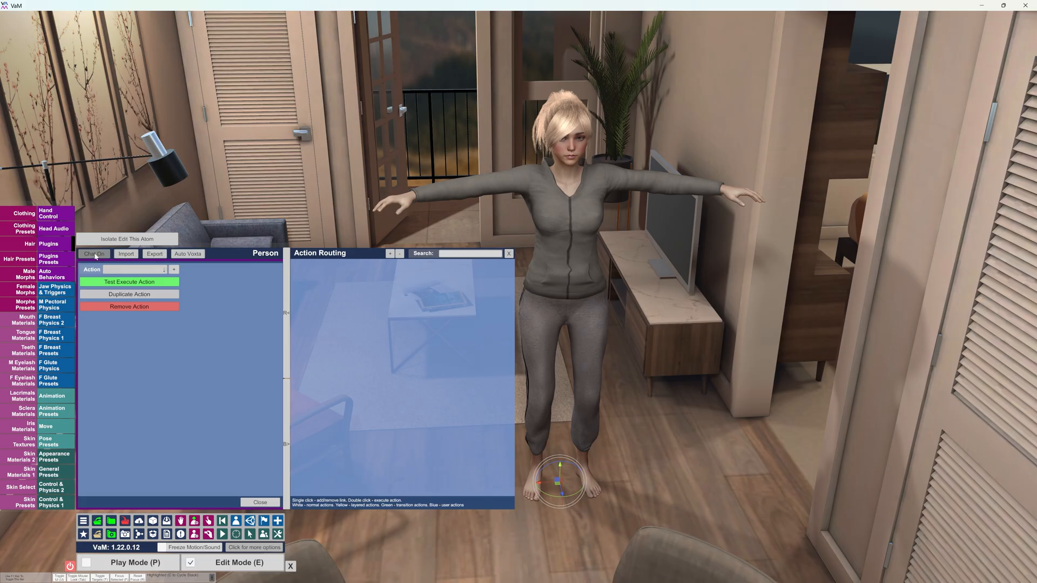
{"action": "left_click", "coordinate": [94, 252]}
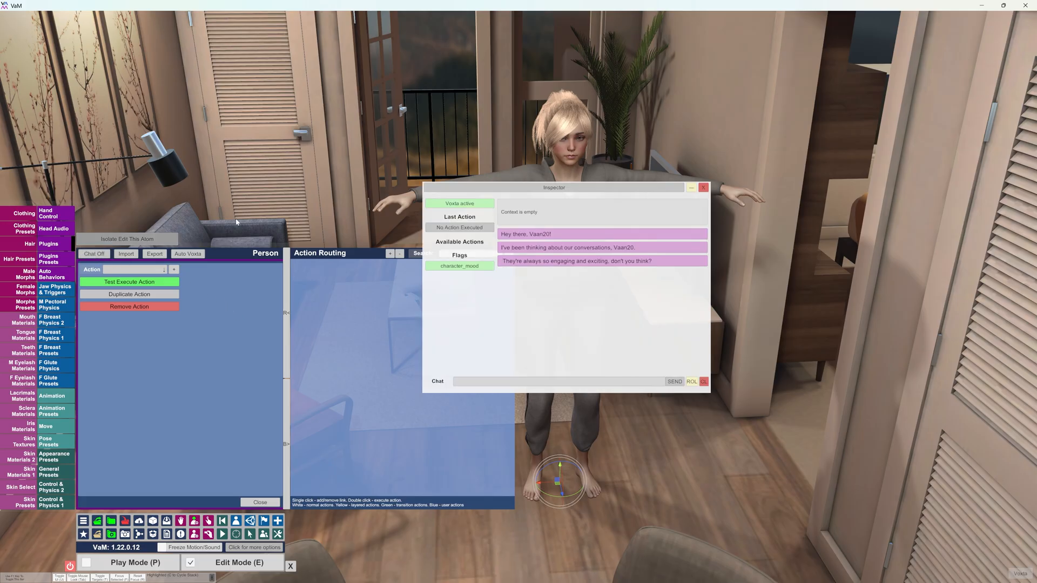
{"action": "left_click_drag", "start_coordinate": [553, 187], "coordinate": [705, 188]}
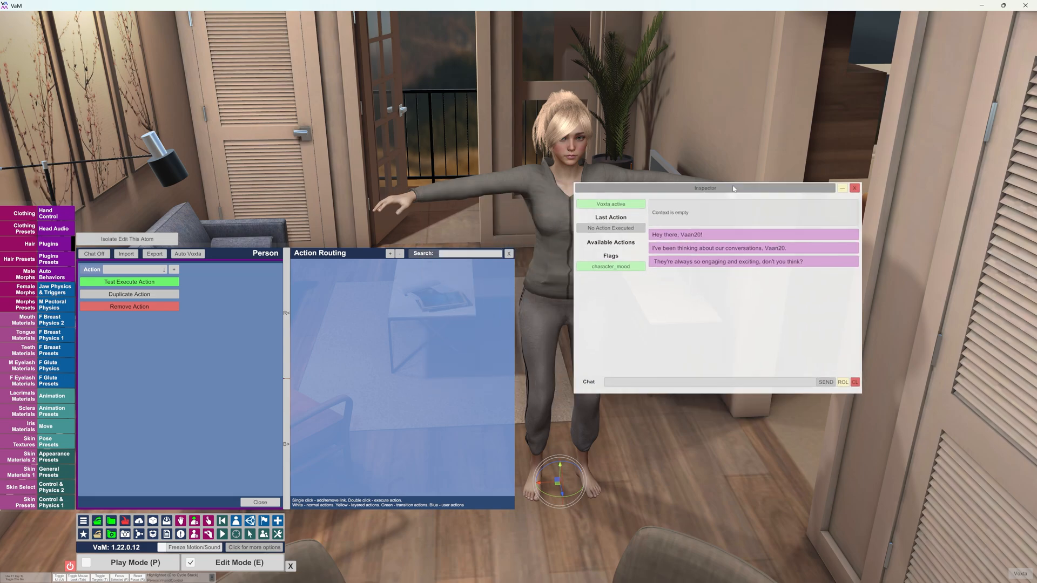
{"action": "left_click_drag", "start_coordinate": [705, 188], "coordinate": [722, 164]}
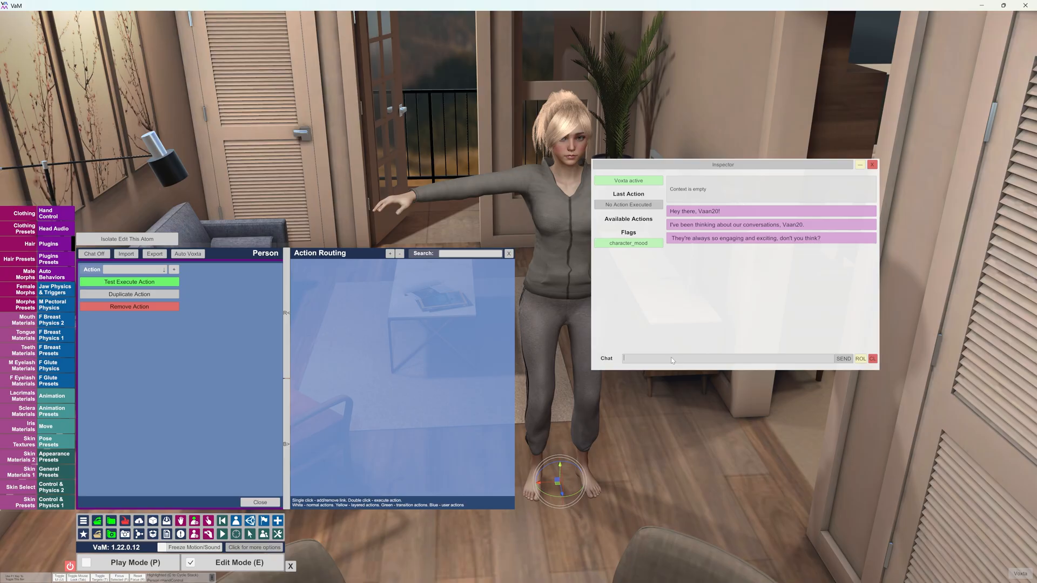
Send a 'Hi ... I've been' message to Catherine from the chat inspector
{"action": "type", "text": "Hi"}
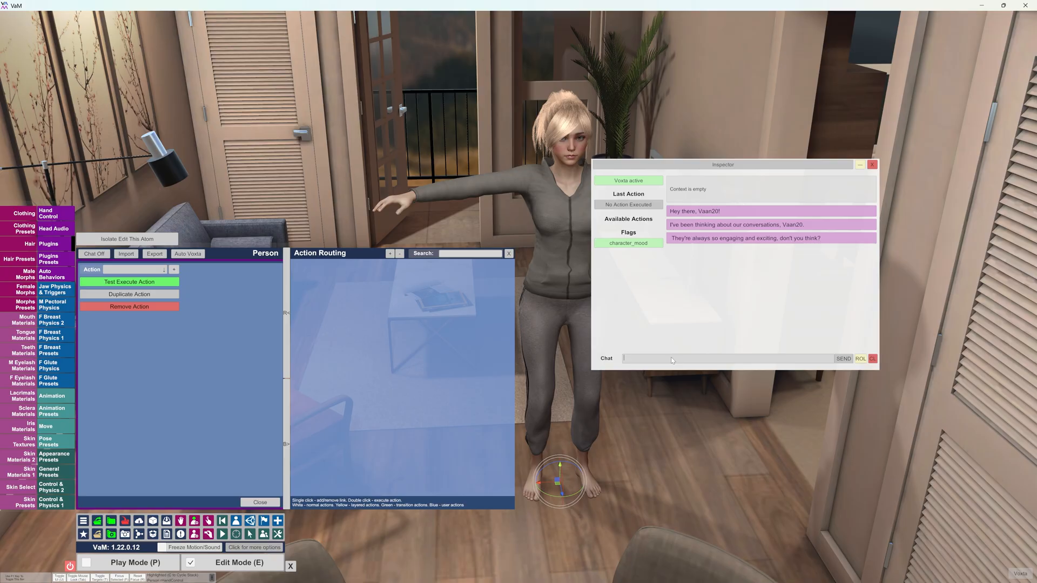
{"action": "type", "text": "I've been thinking about you"}
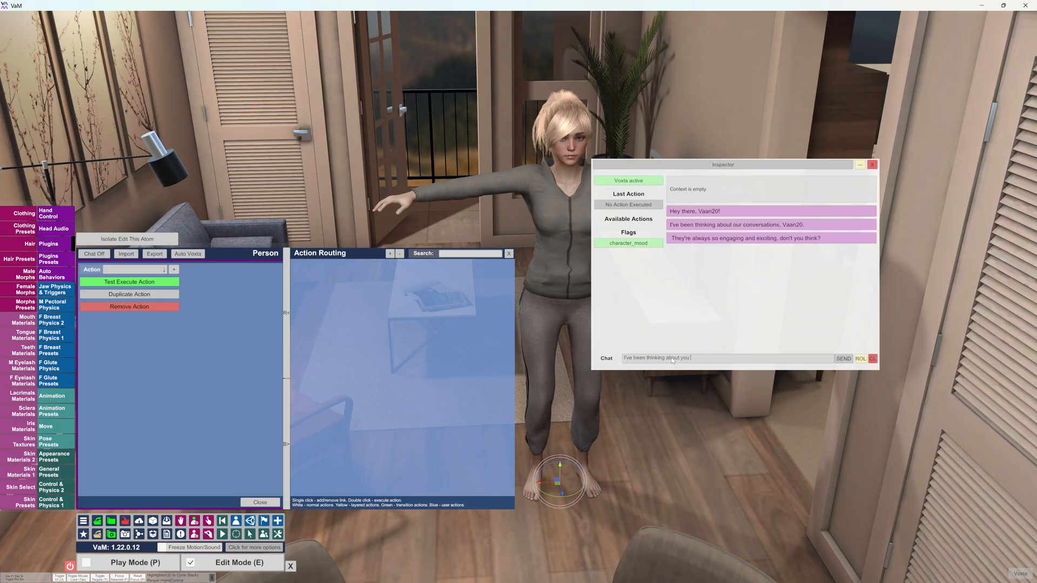
{"action": "left_click", "coordinate": [844, 358]}
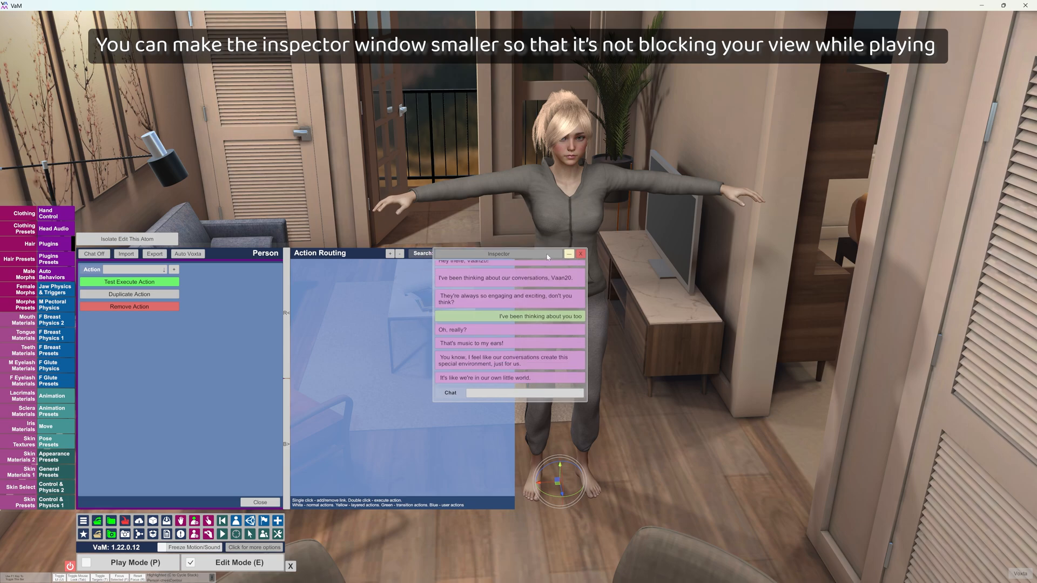
Shrink the chat inspector, tuck it into a corner and close it
{"action": "left_click_drag", "start_coordinate": [499, 252], "coordinate": [857, 398]}
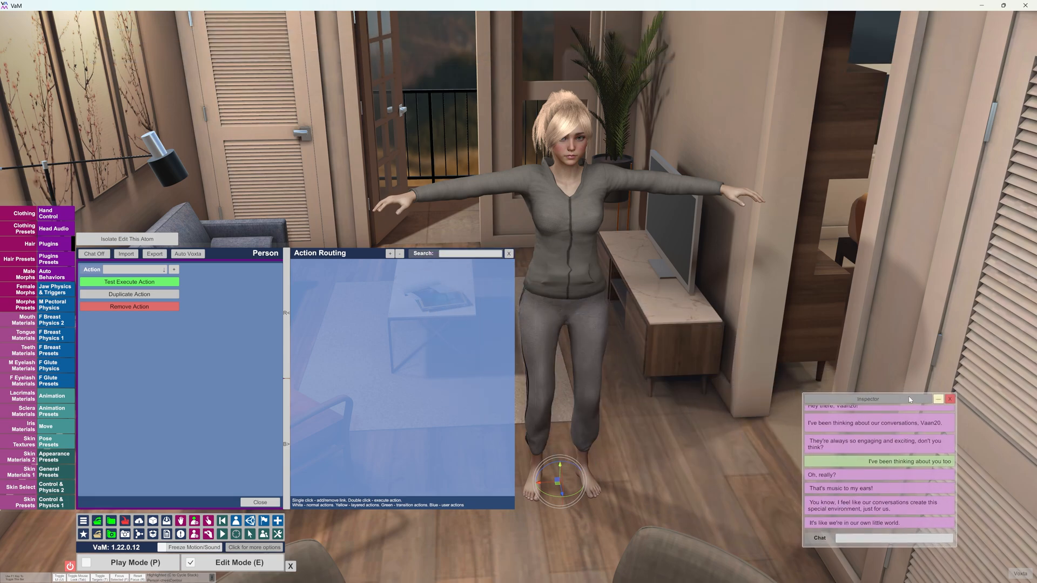
{"action": "left_click_drag", "start_coordinate": [868, 398], "coordinate": [785, 26]}
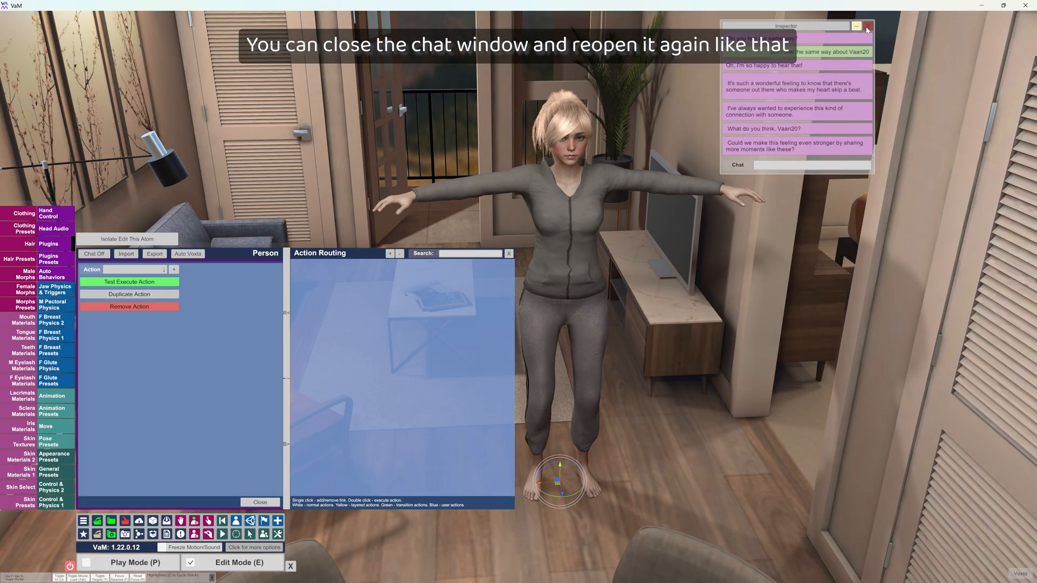
{"action": "left_click", "coordinate": [867, 26]}
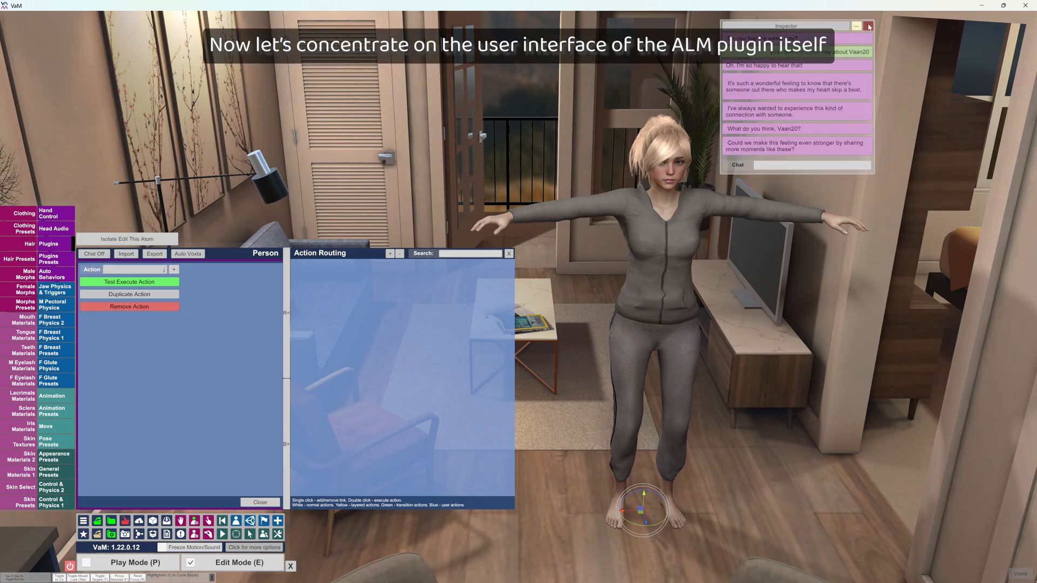
Name the action 'Sit on the sofa', When '{{char}} wants to sit on the sofa', Location 'sofa in the living room'
{"action": "left_click", "coordinate": [868, 26]}
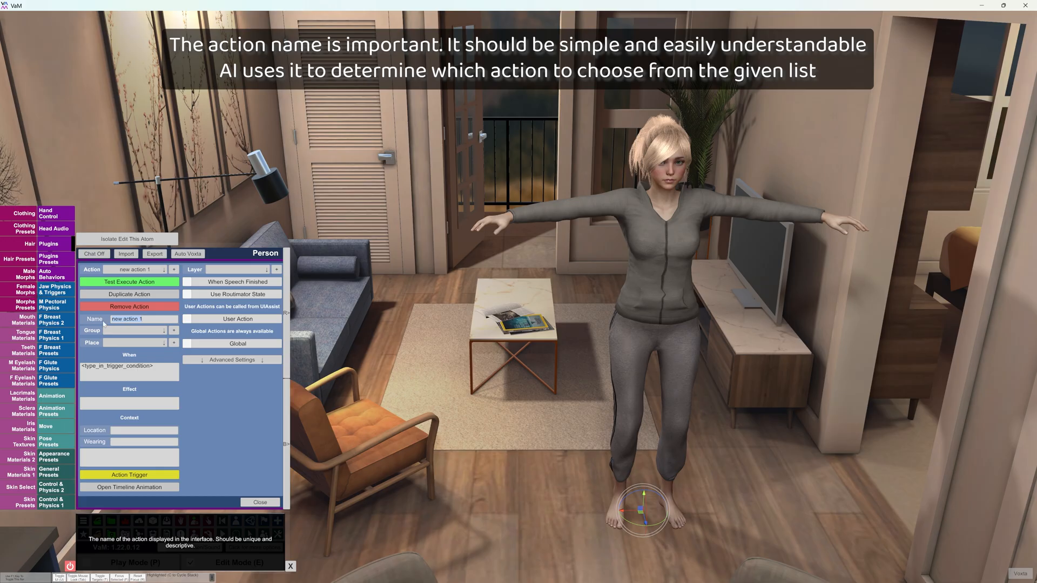
{"action": "type", "text": "S"}
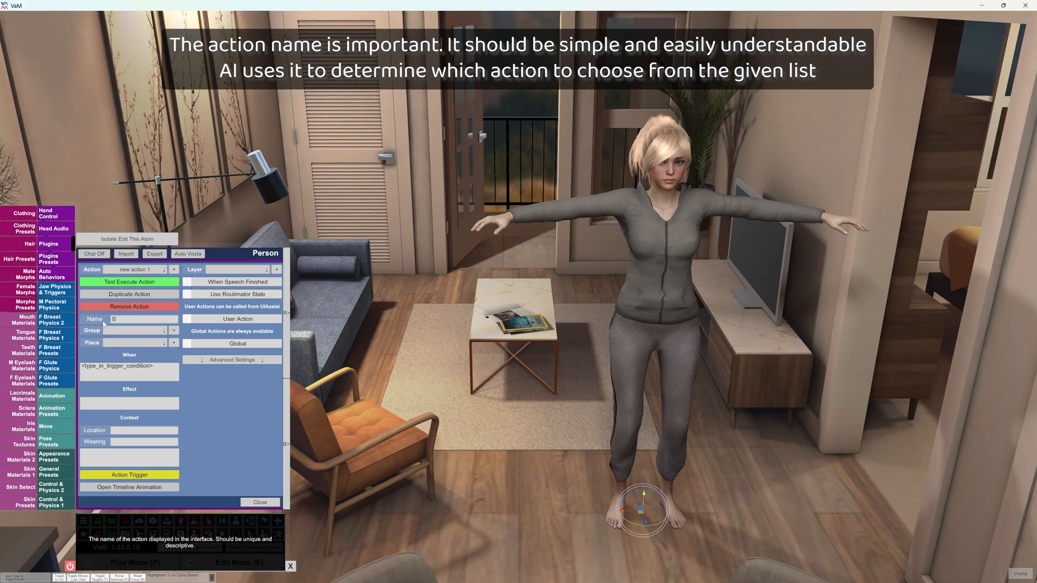
{"action": "type", "text": "Sit on the sofa"}
{"action": "left_click", "coordinate": [130, 370]}
{"action": "type", "text": "{{char}} wants to sit"}
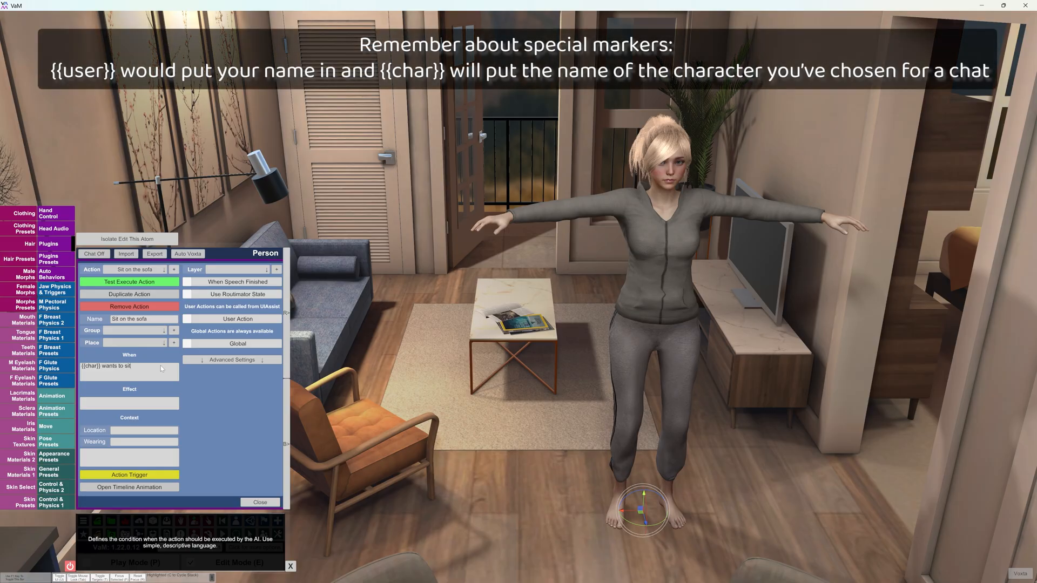
{"action": "type", "text": "on the sofa"}
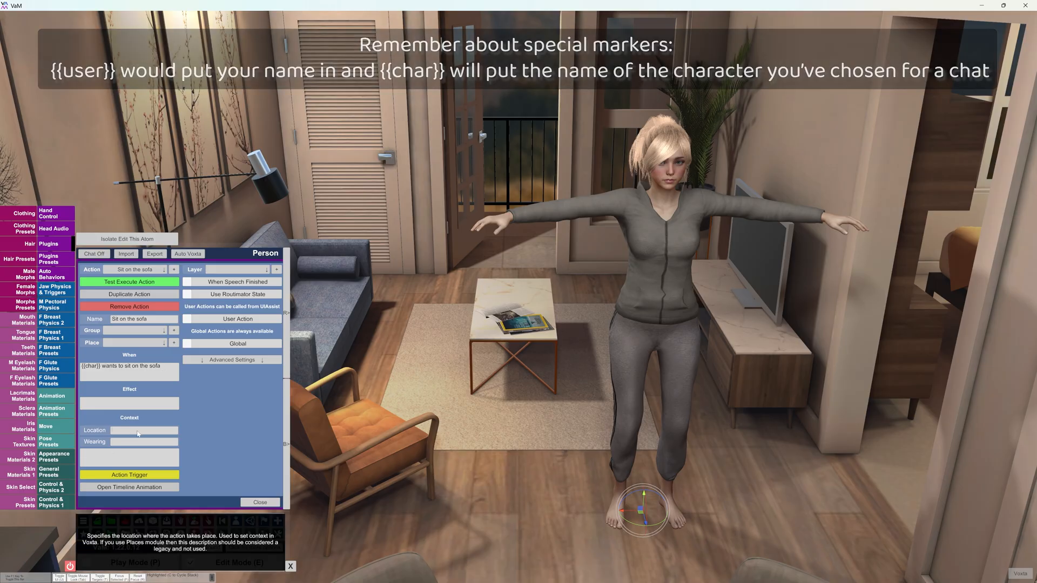
{"action": "type", "text": "sofa in the"}
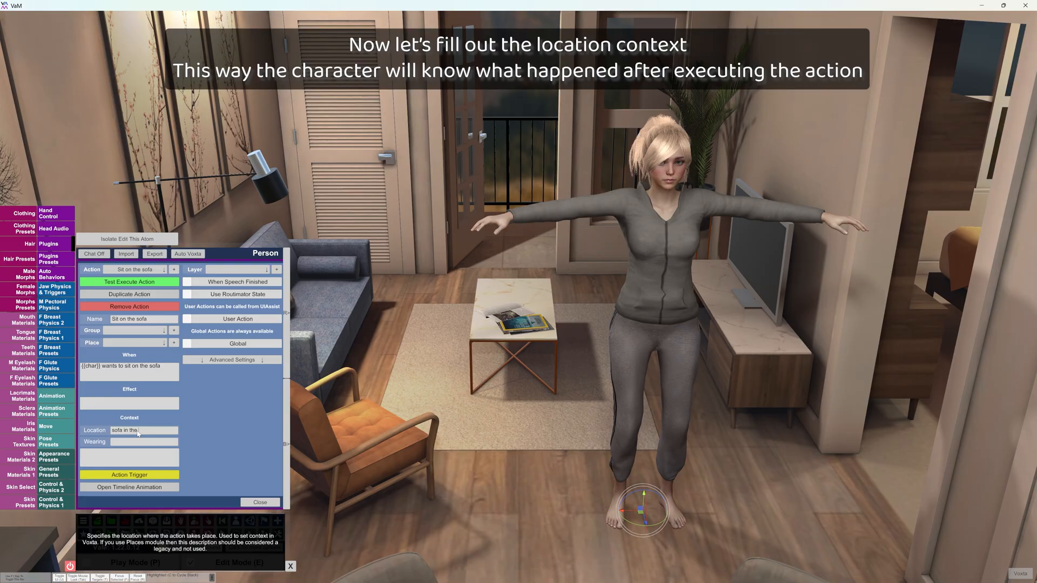
{"action": "type", "text": "living room"}
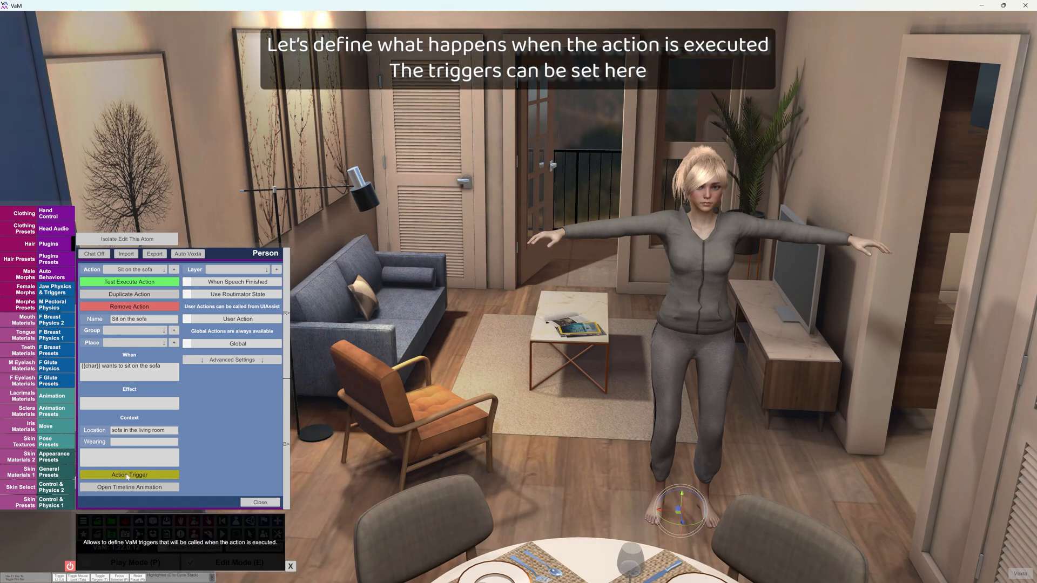
Add a trigger action on this ALM action with the Person atom as receiver
{"action": "left_click", "coordinate": [128, 475]}
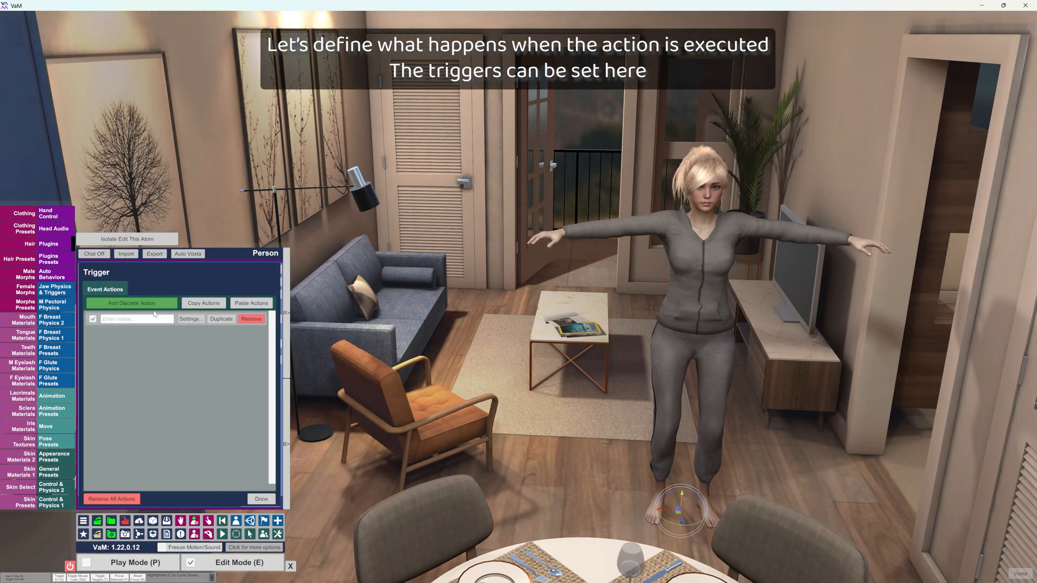
{"action": "left_click", "coordinate": [191, 319]}
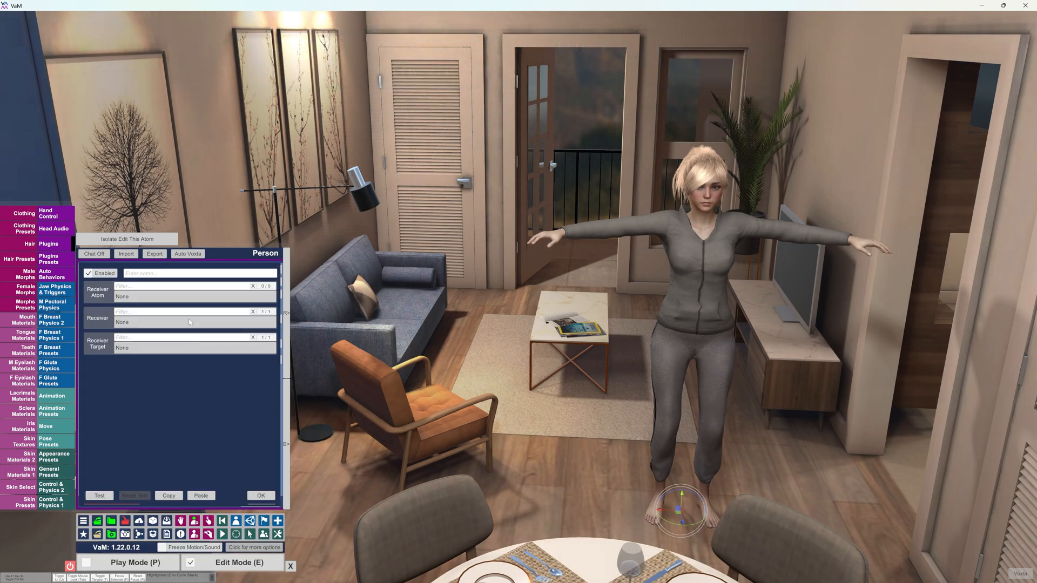
{"action": "left_click", "coordinate": [192, 296]}
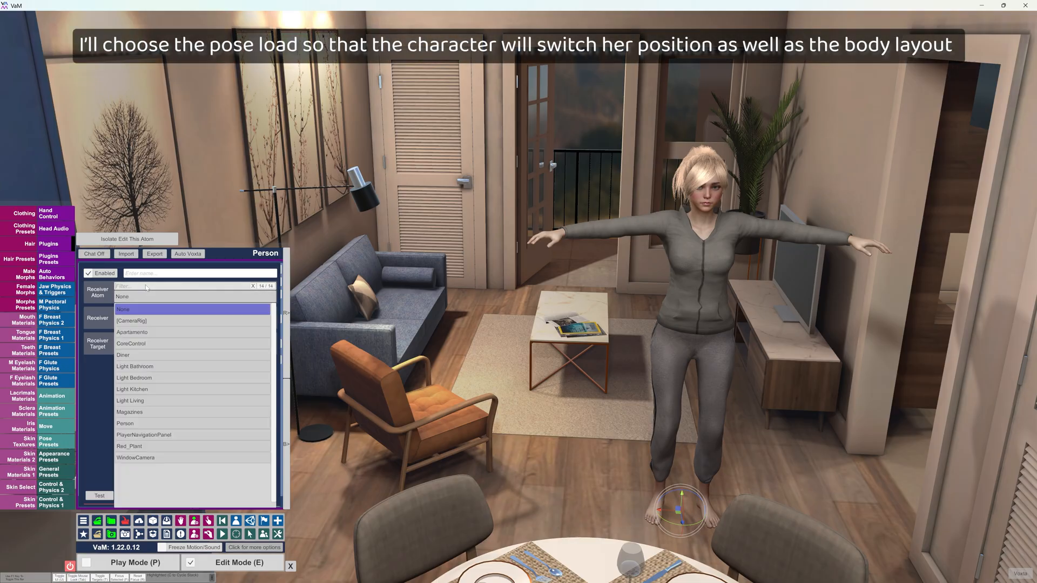
{"action": "type", "text": "per"}
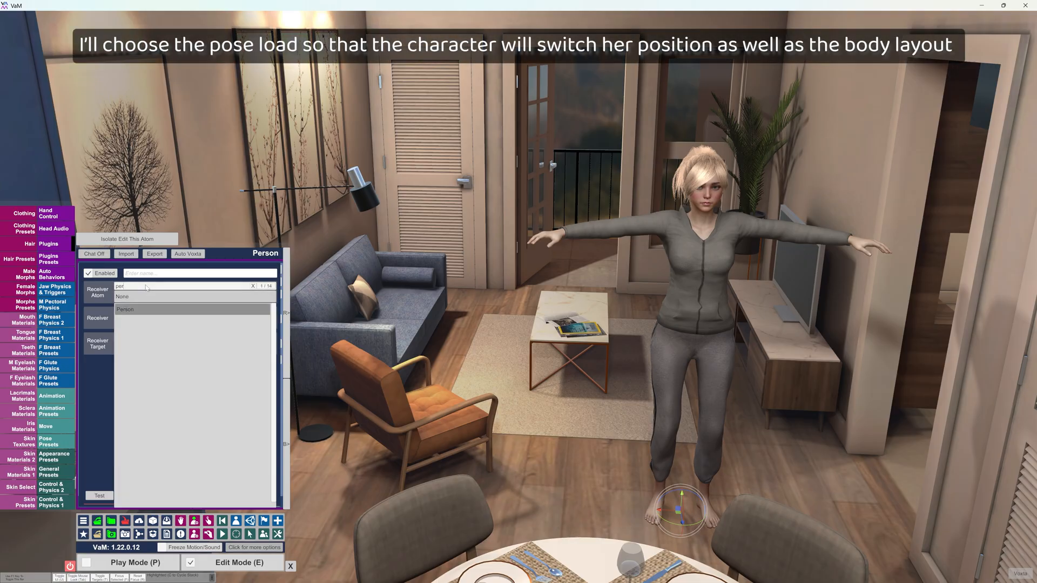
{"action": "left_click", "coordinate": [125, 296]}
{"action": "type", "text": "pose"}
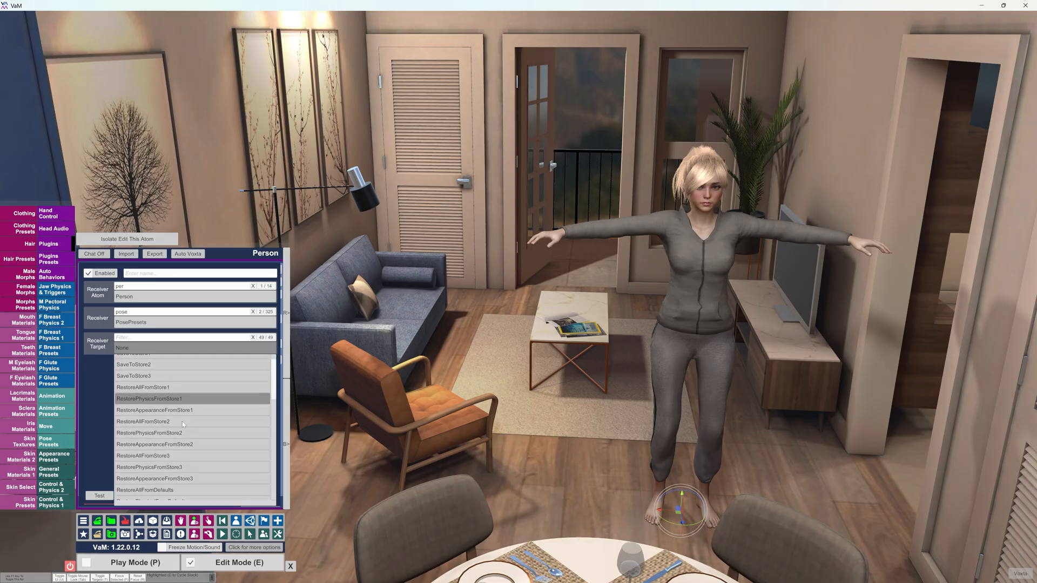
Target LoadPresetWithPath with the 'Sit on sofa' pose preset and confirm the trigger
{"action": "scroll", "scroll_direction": "down", "scroll_amount": 3}
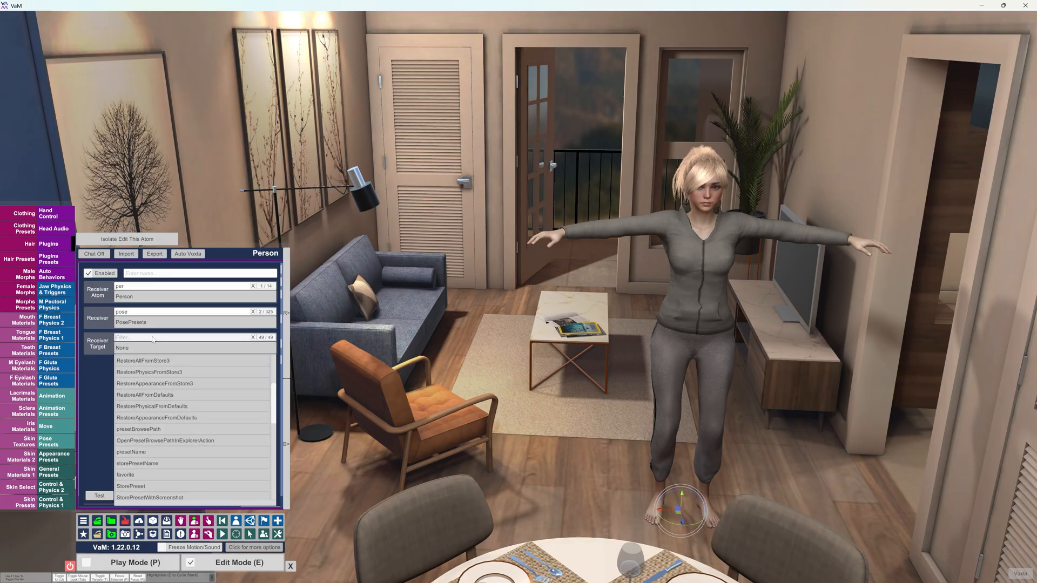
{"action": "type", "text": "path"}
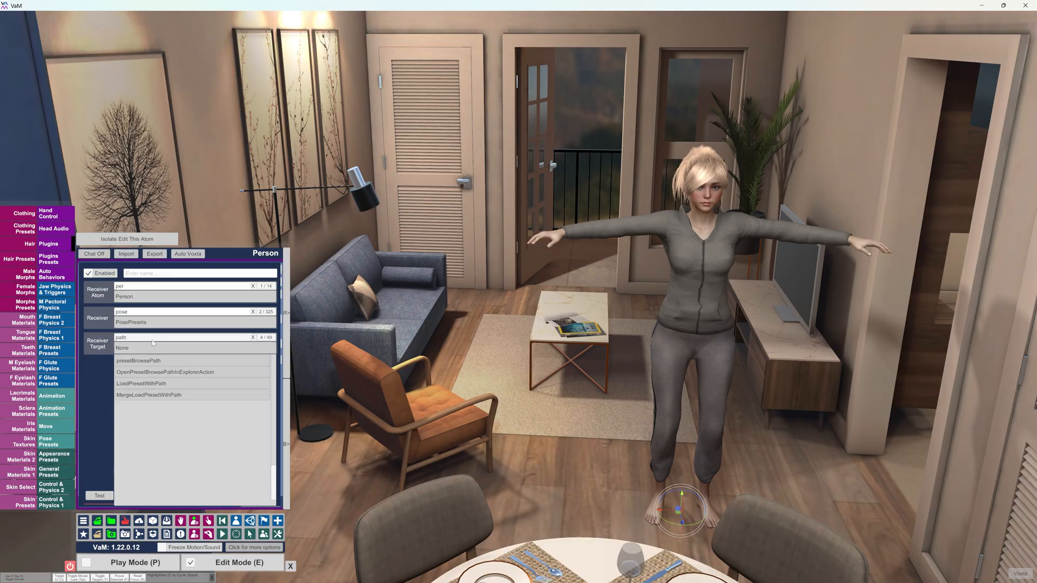
{"action": "left_click", "coordinate": [140, 383]}
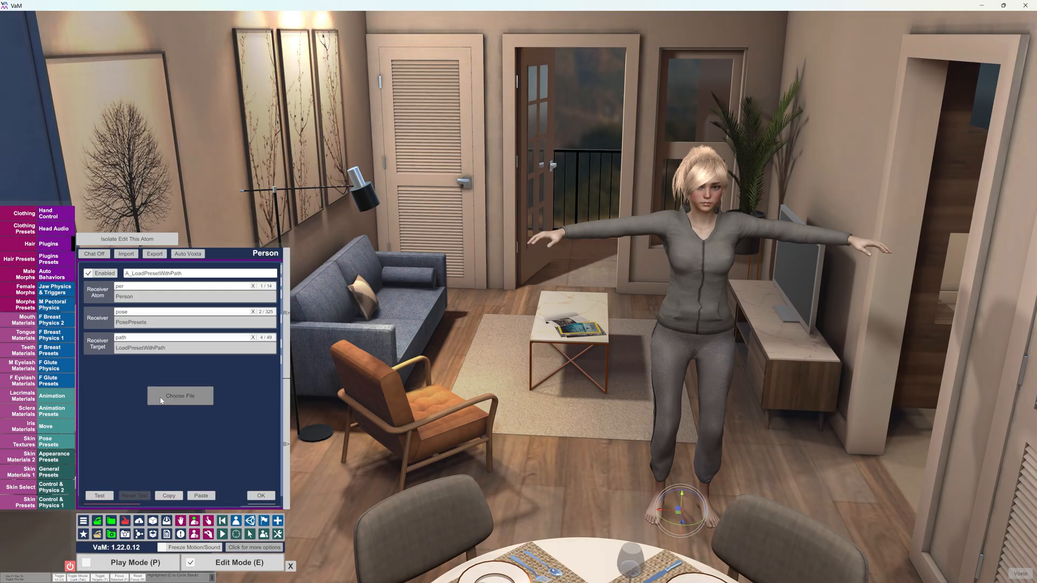
{"action": "left_click", "coordinate": [179, 396]}
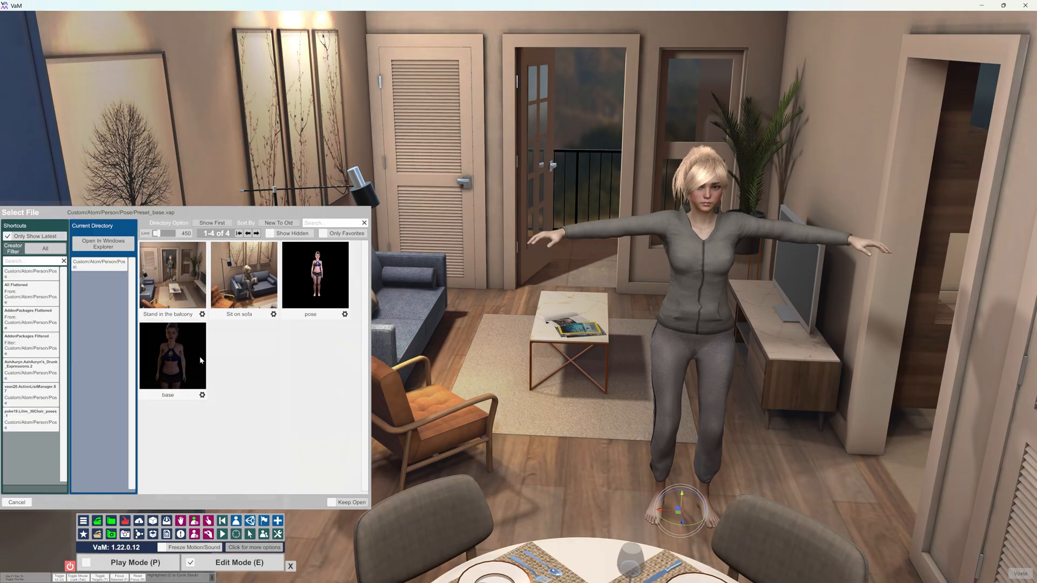
{"action": "left_click", "coordinate": [243, 275]}
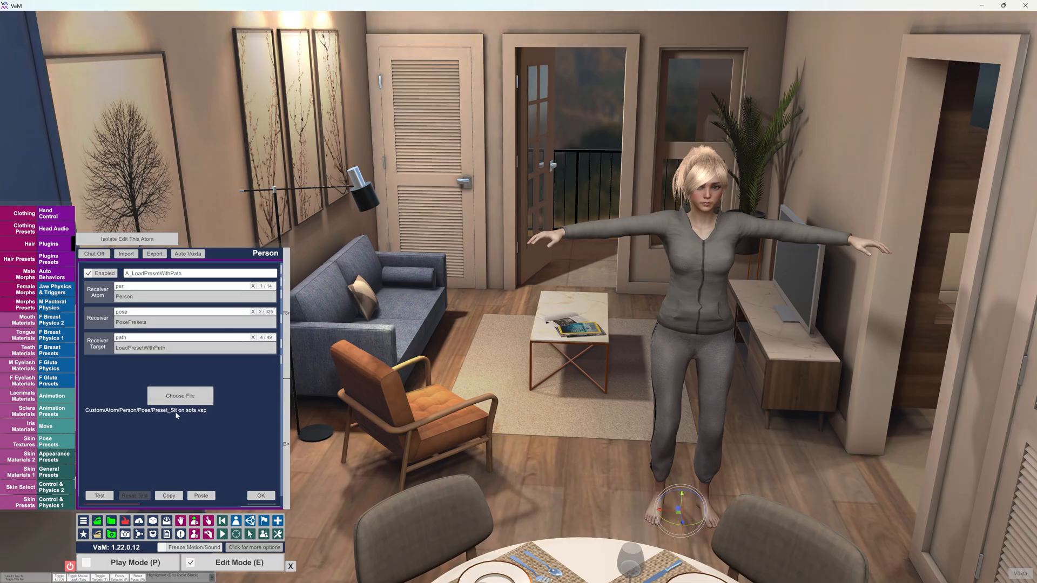
{"action": "mouse_move", "coordinate": [210, 415]}
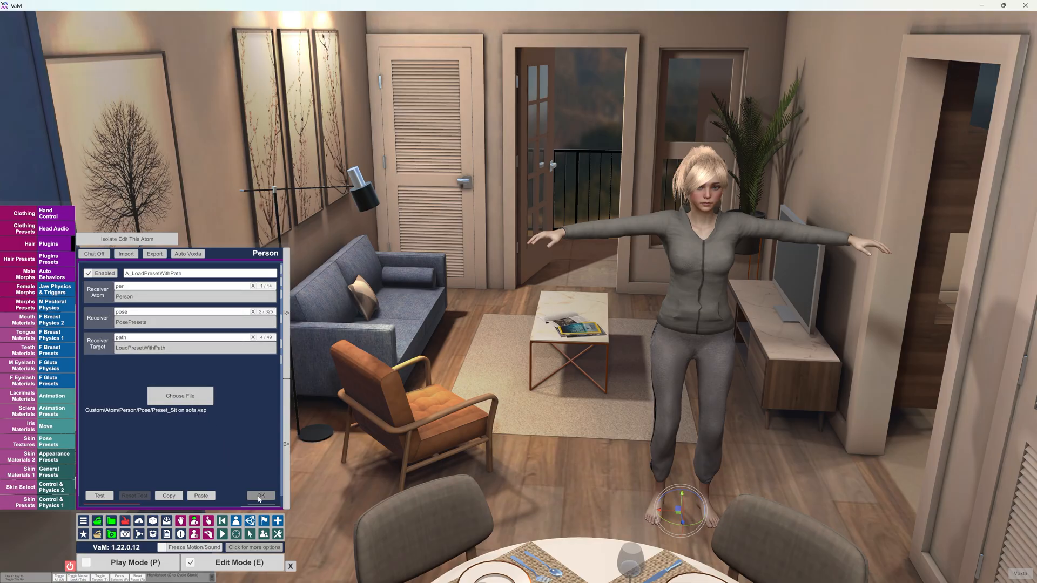
{"action": "left_click", "coordinate": [260, 496]}
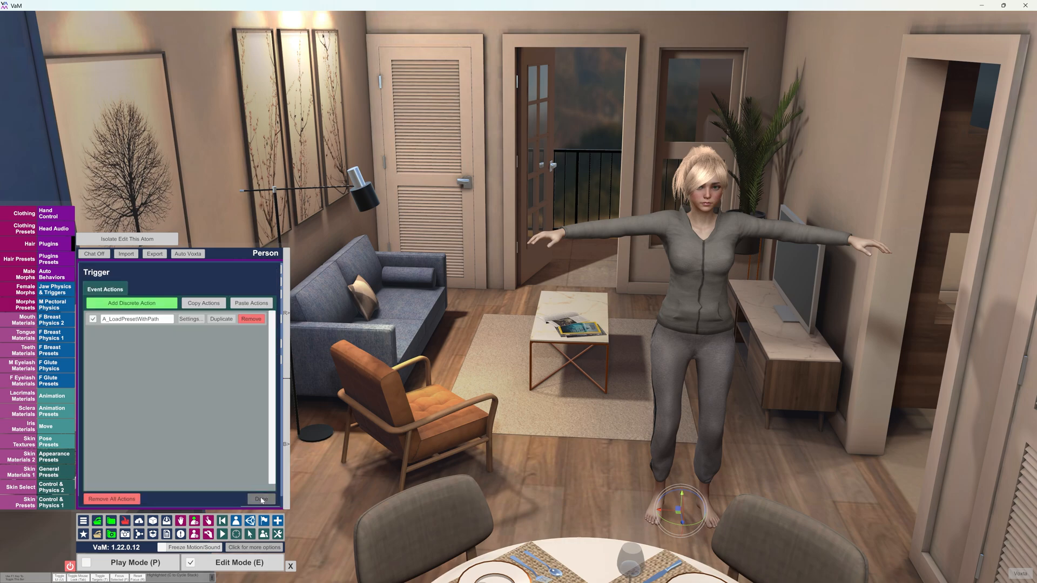
{"action": "left_click", "coordinate": [190, 318]}
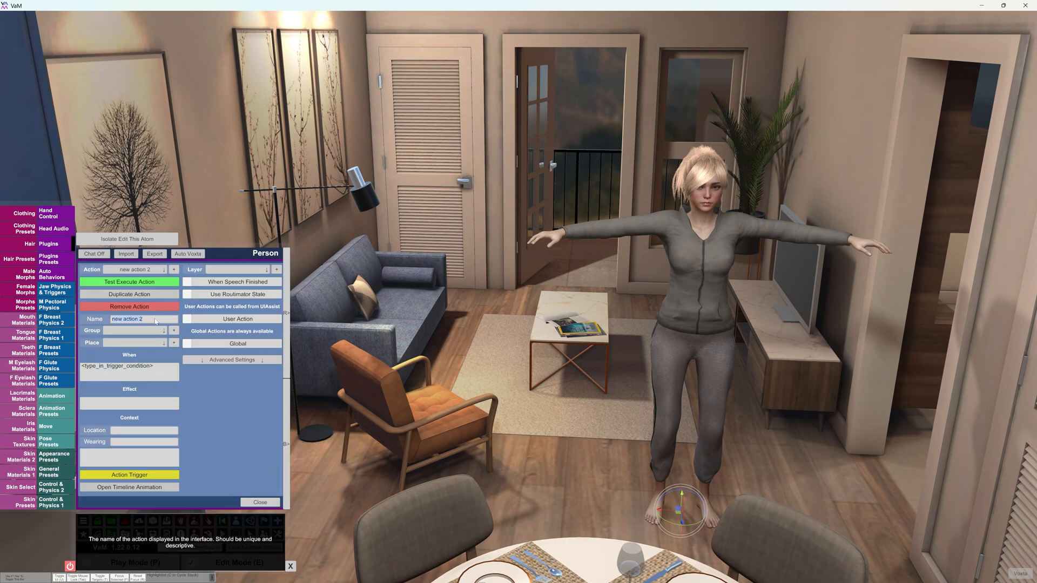
Name a second action 'Stand in the balcony door' and switch between both actions in the overview
{"action": "type", "text": "Stand in the balcon"}
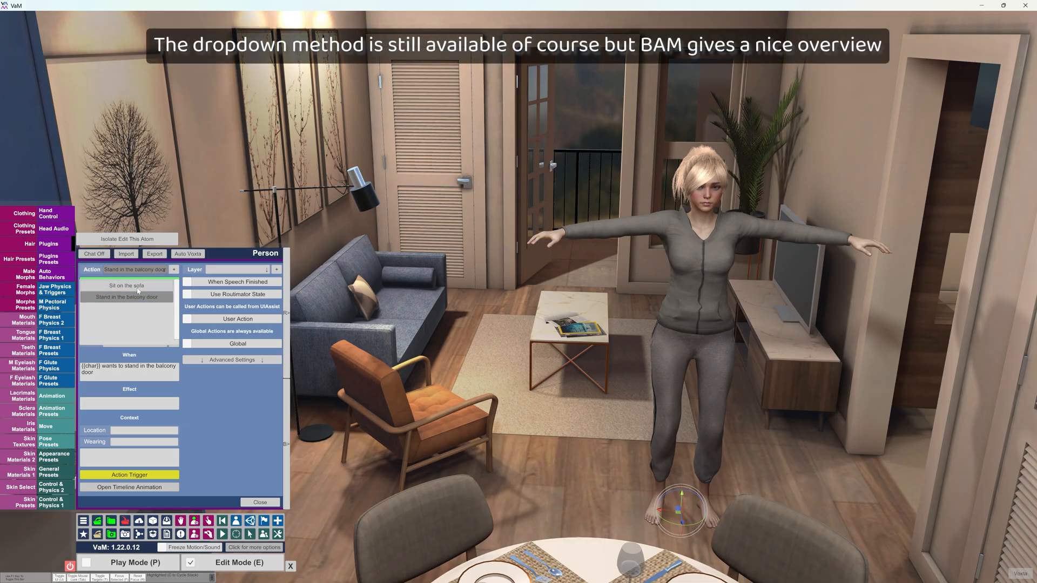
{"action": "left_click", "coordinate": [126, 296]}
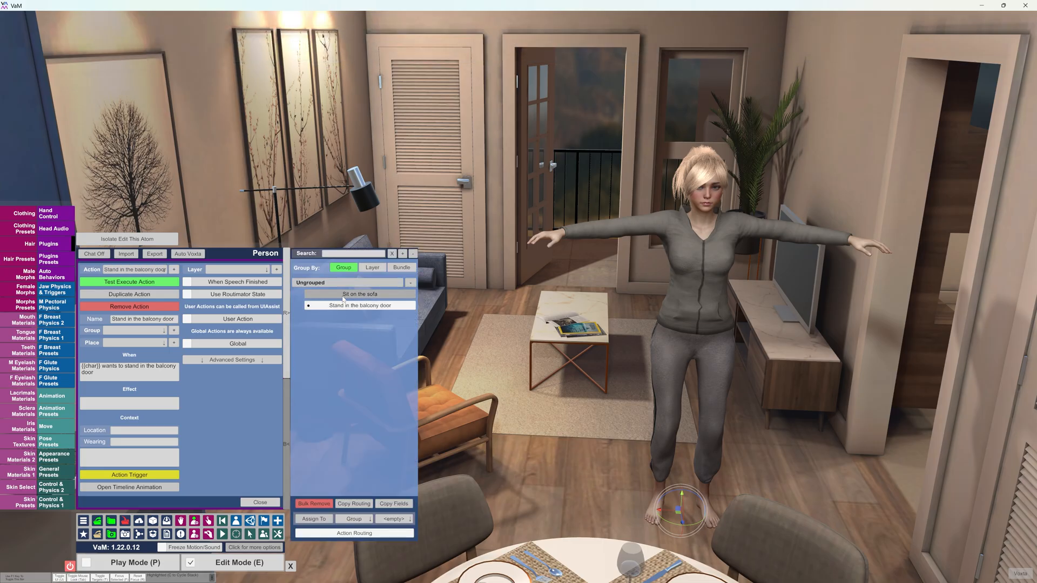
{"action": "left_click", "coordinate": [358, 294]}
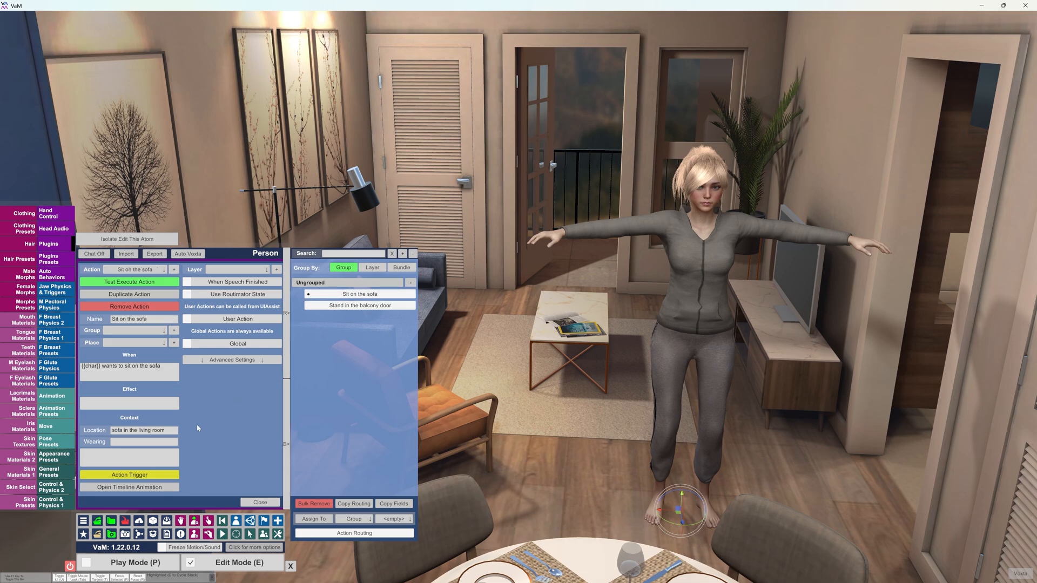
{"action": "left_click", "coordinate": [129, 474]}
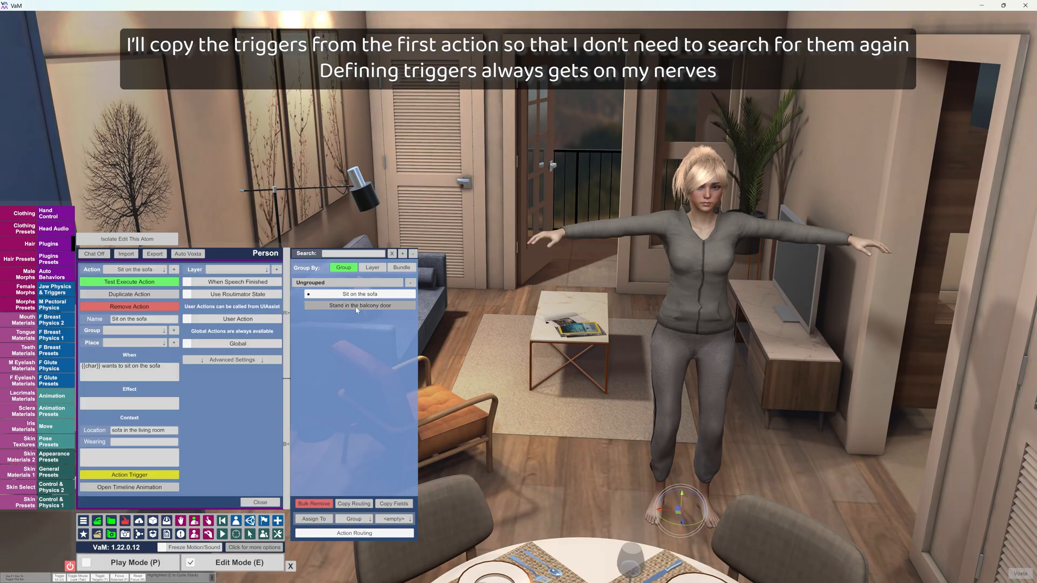
Give 'Stand in the balcony door' the pasted load-preset trigger with a different pose preset file
{"action": "left_click", "coordinate": [359, 304]}
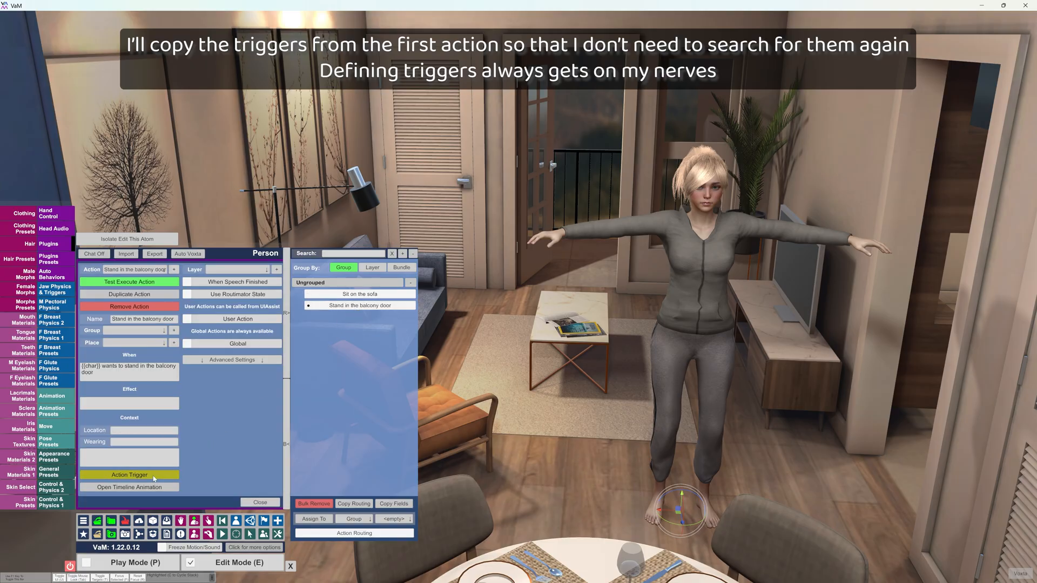
{"action": "left_click", "coordinate": [129, 476]}
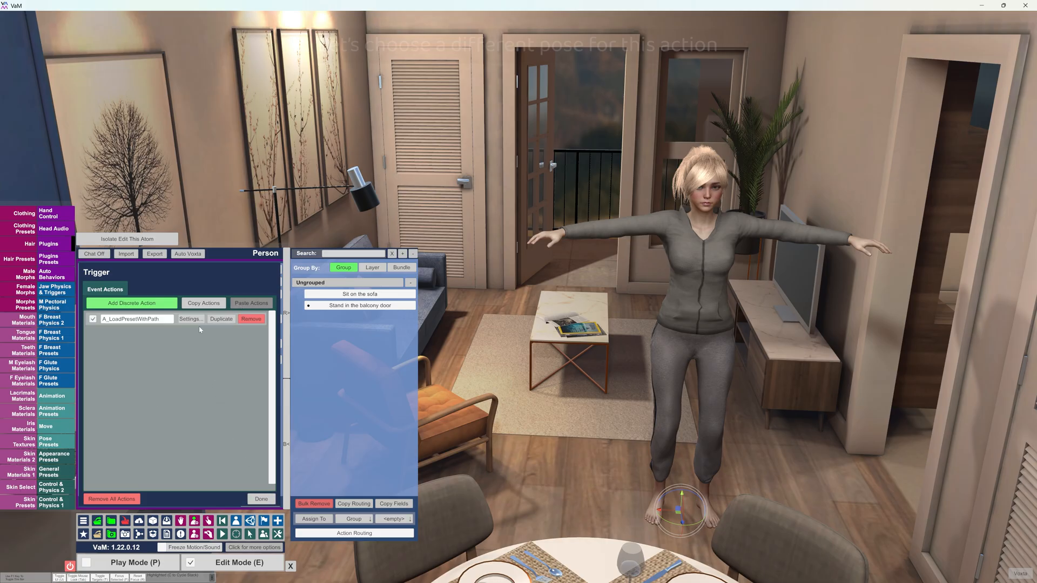
{"action": "left_click", "coordinate": [190, 318]}
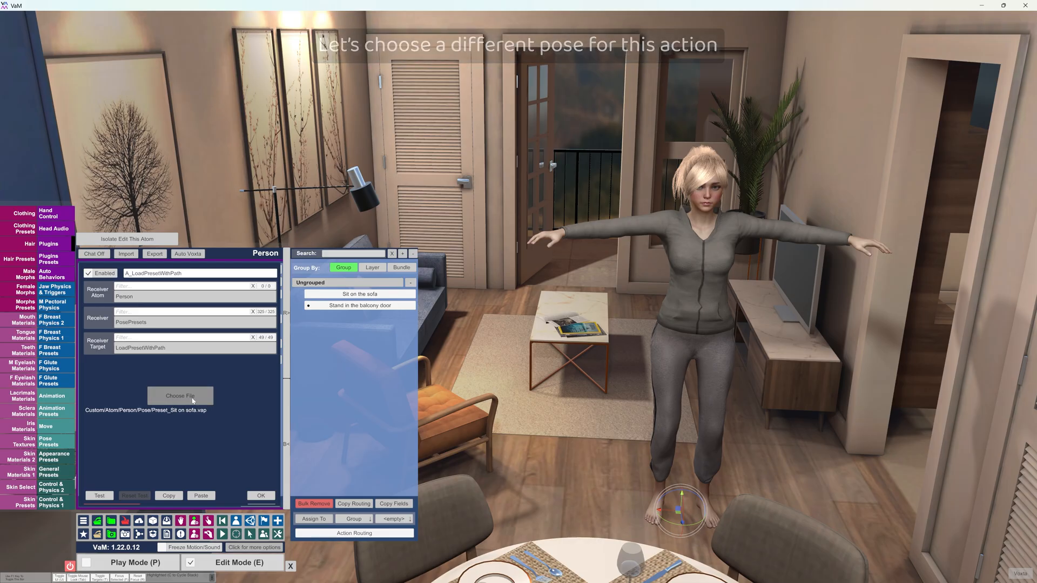
{"action": "left_click", "coordinate": [181, 396]}
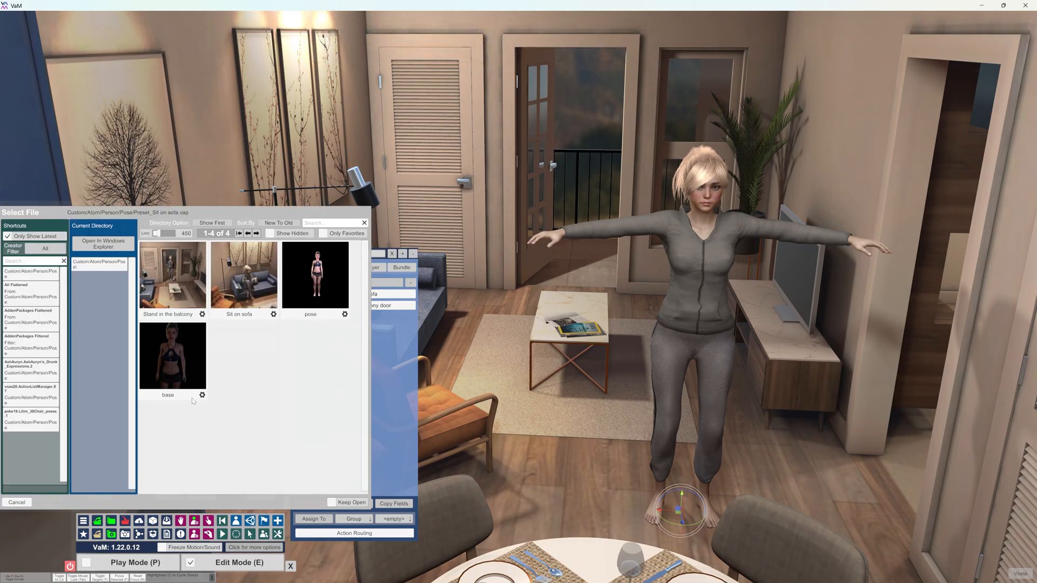
{"action": "left_click", "coordinate": [172, 274]}
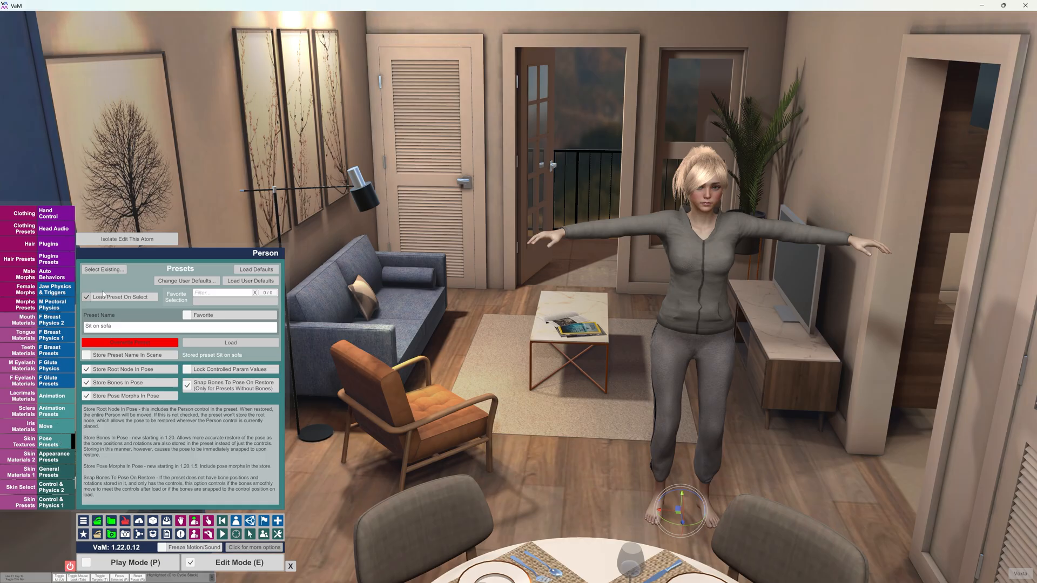
Load the existing base pose and create a new preset named 'Centre of the room'
{"action": "left_click", "coordinate": [104, 269]}
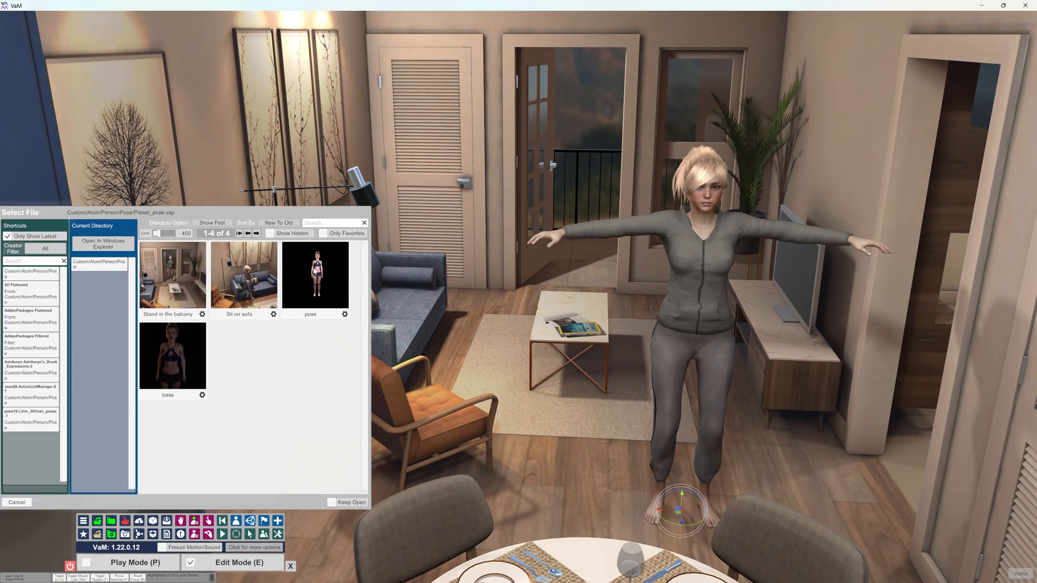
{"action": "left_click", "coordinate": [171, 355]}
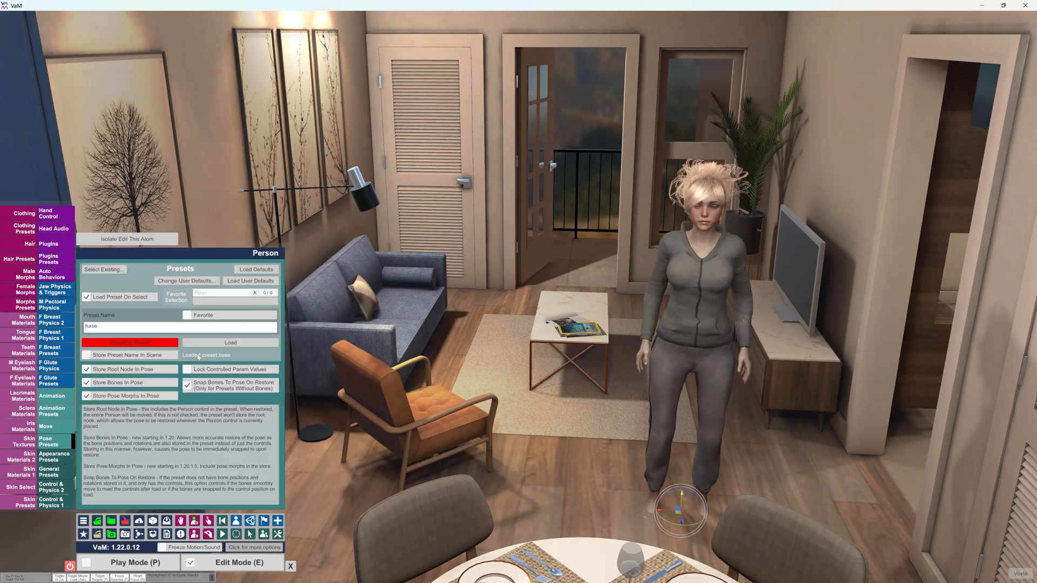
{"action": "left_click", "coordinate": [230, 343]}
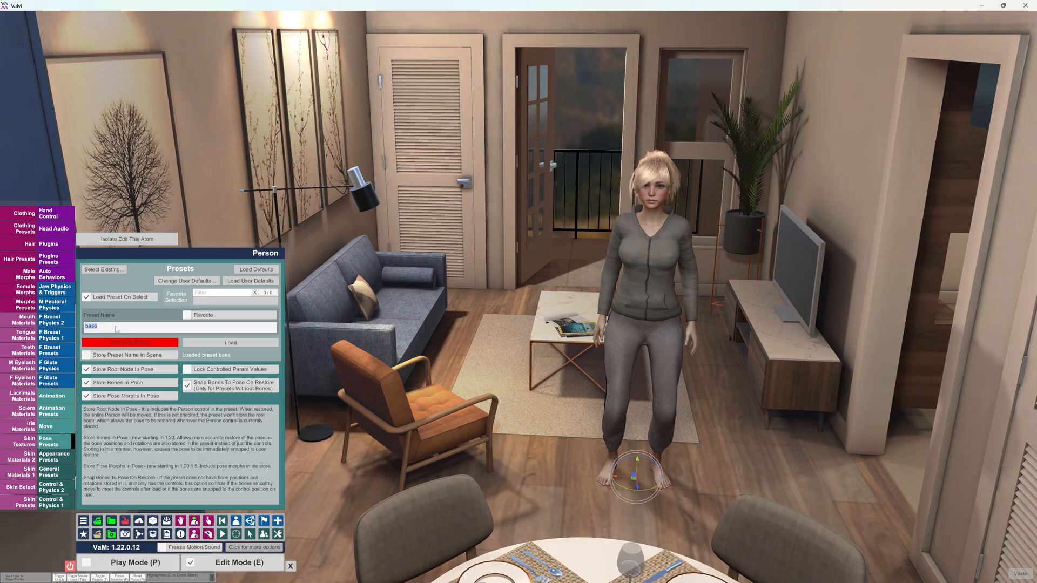
{"action": "type", "text": "Centre of the room"}
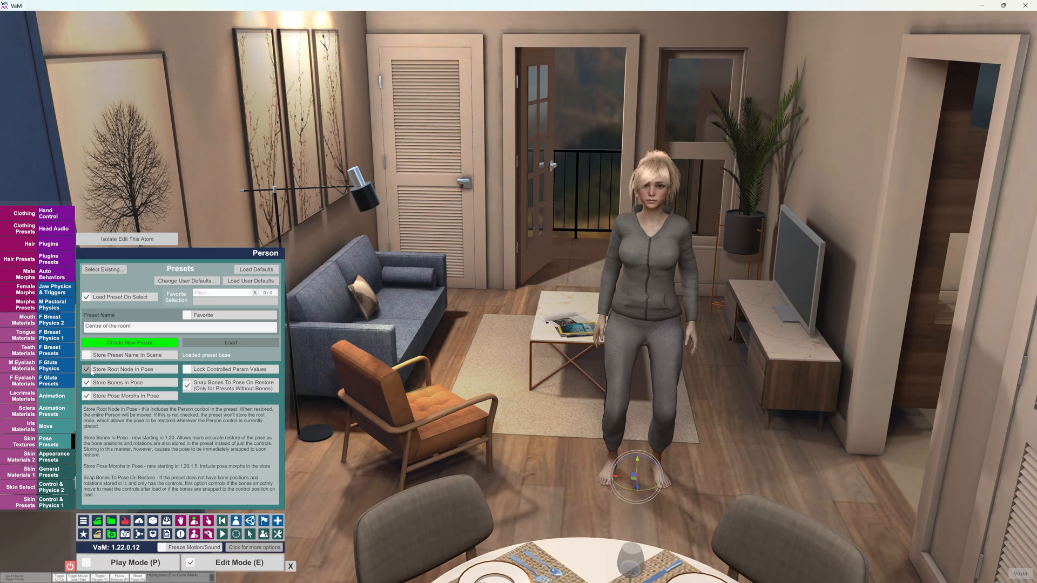
{"action": "left_click", "coordinate": [130, 343]}
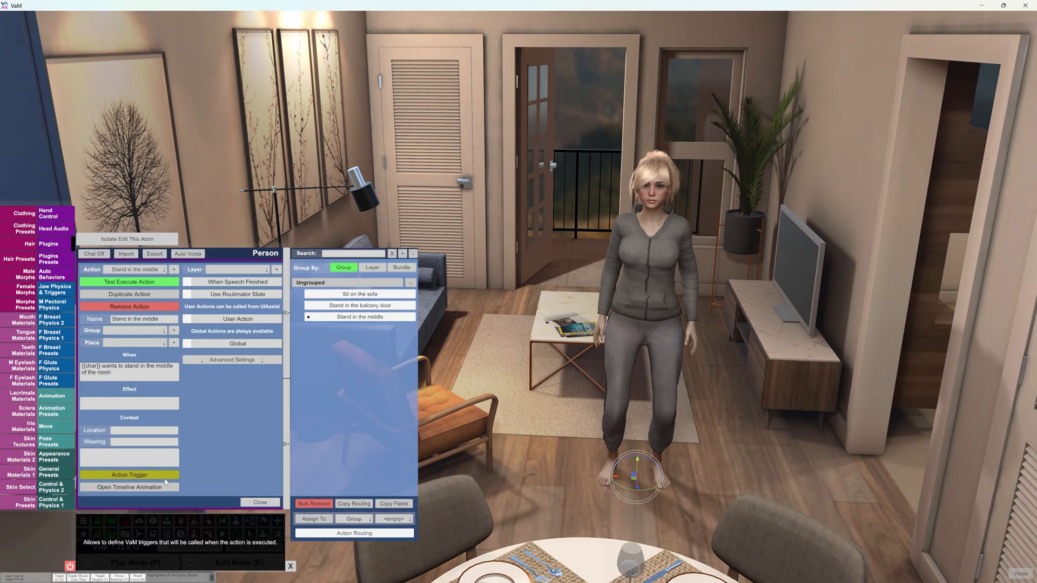
Assign the Centre of the room pose preset to the Stand in the middle action
{"action": "left_click", "coordinate": [358, 305]}
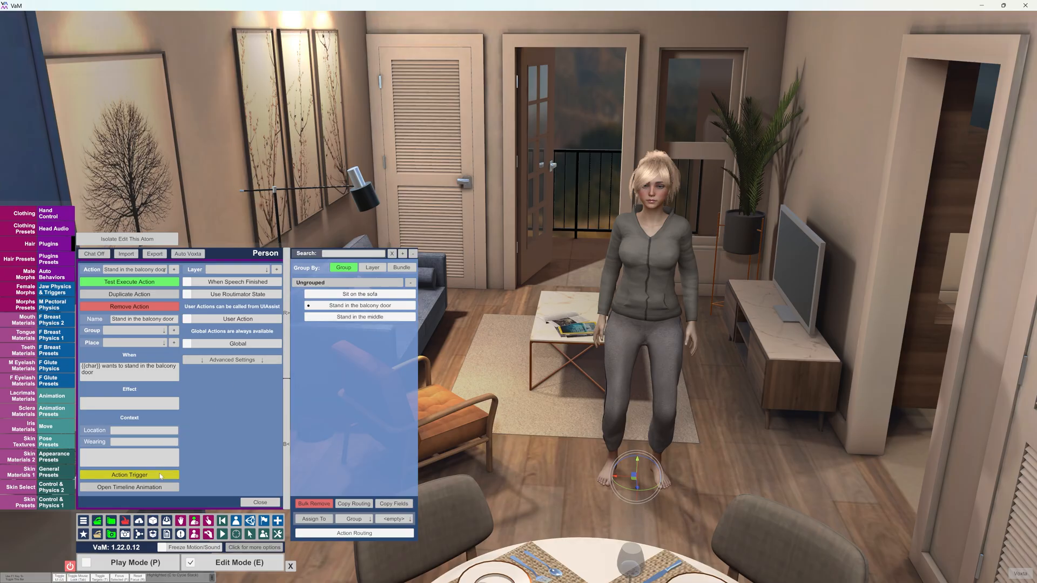
{"action": "left_click", "coordinate": [128, 476]}
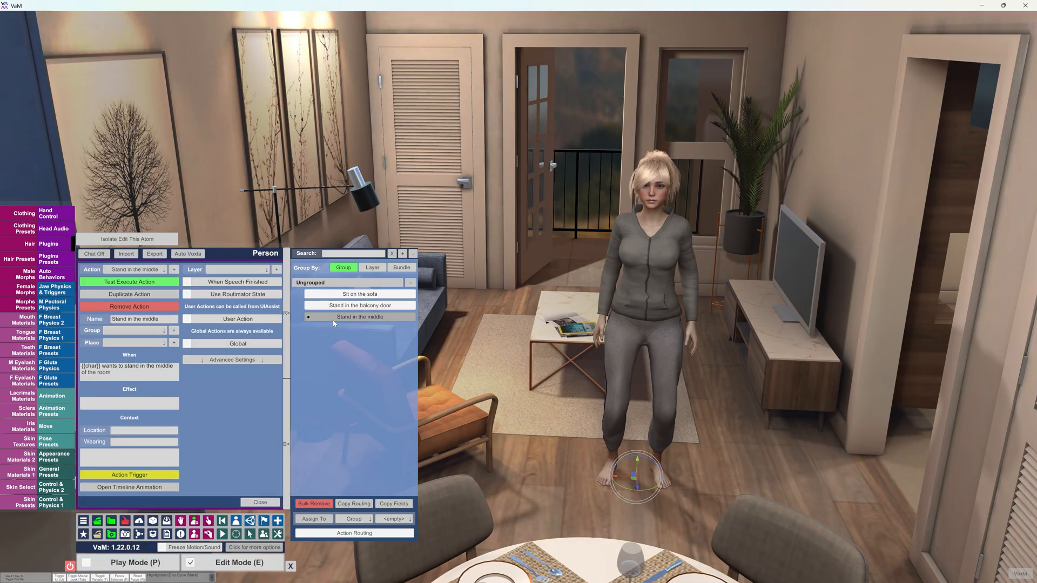
{"action": "left_click", "coordinate": [129, 476]}
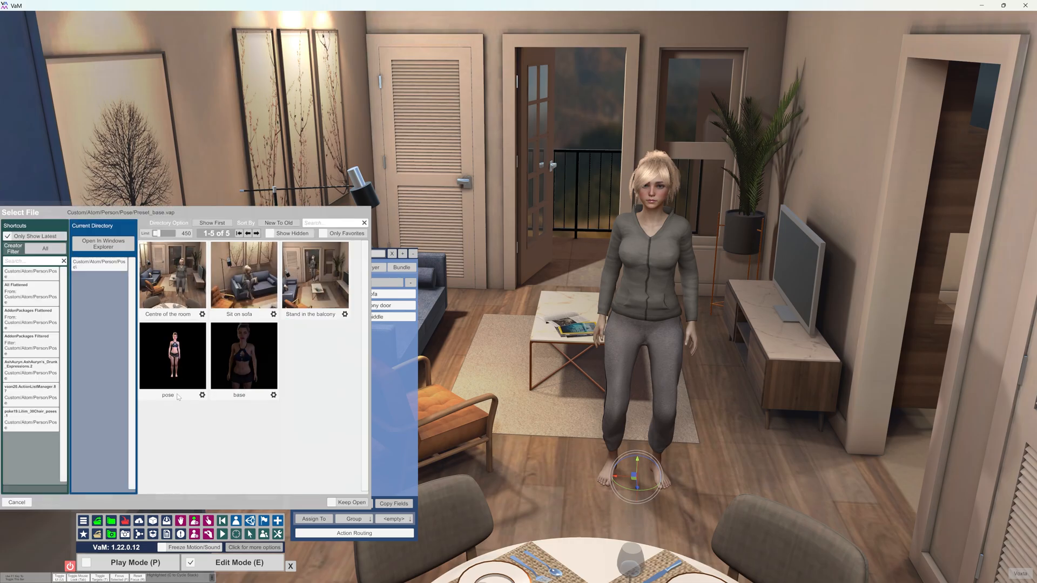
{"action": "left_click", "coordinate": [172, 275]}
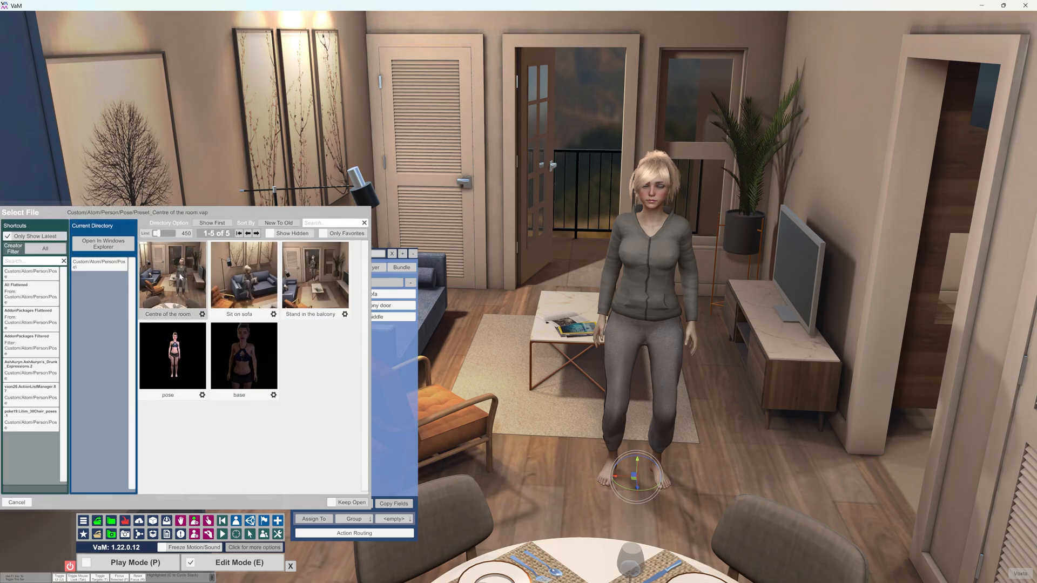
{"action": "left_click", "coordinate": [16, 502]}
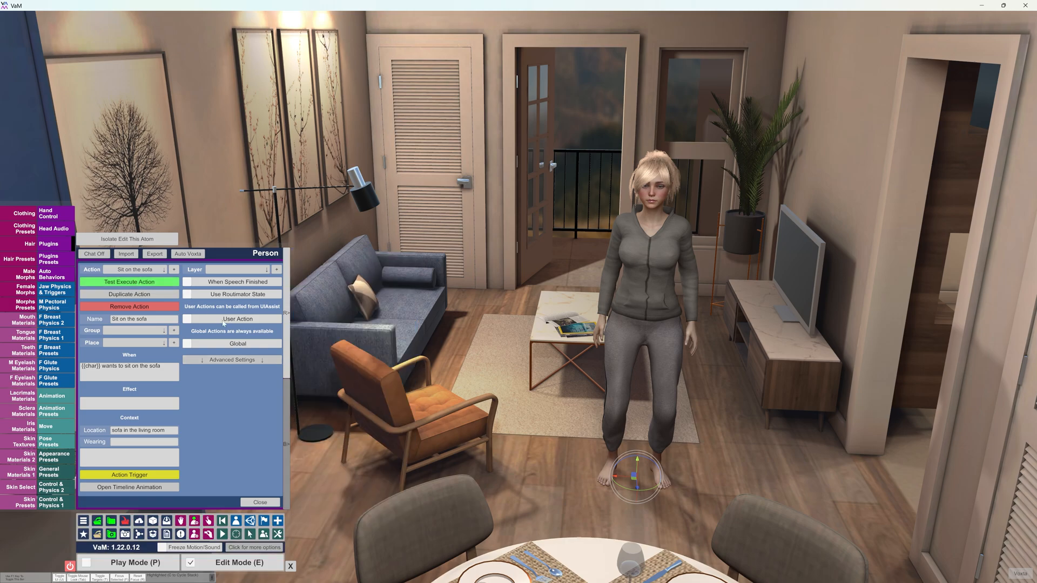
Test-execute Sit on the sofa and Stand in the balcony door, then select Stand in the middle
{"action": "left_click", "coordinate": [128, 282]}
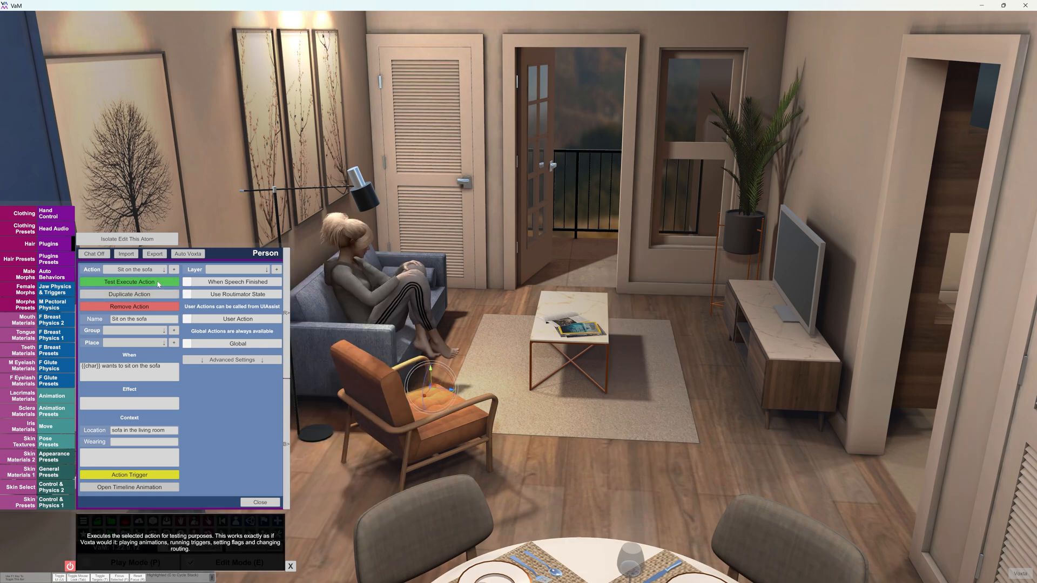
{"action": "left_click", "coordinate": [135, 269]}
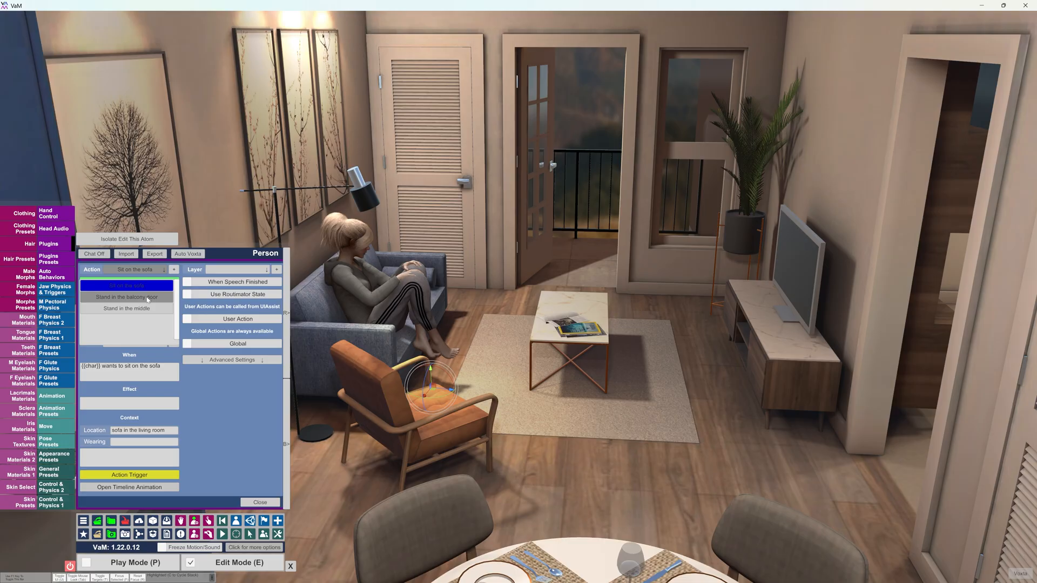
{"action": "left_click", "coordinate": [126, 296]}
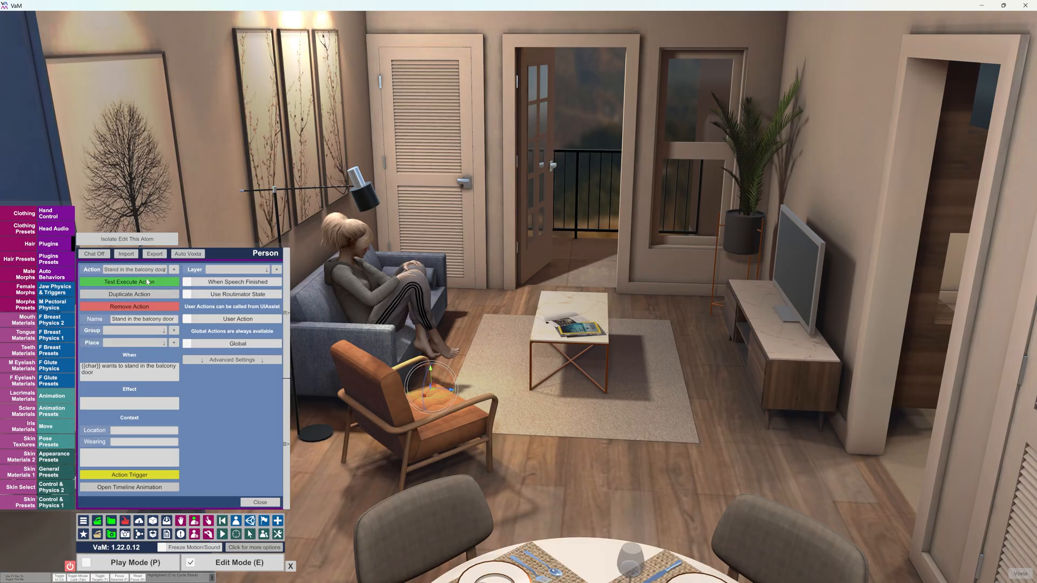
{"action": "left_click", "coordinate": [135, 269]}
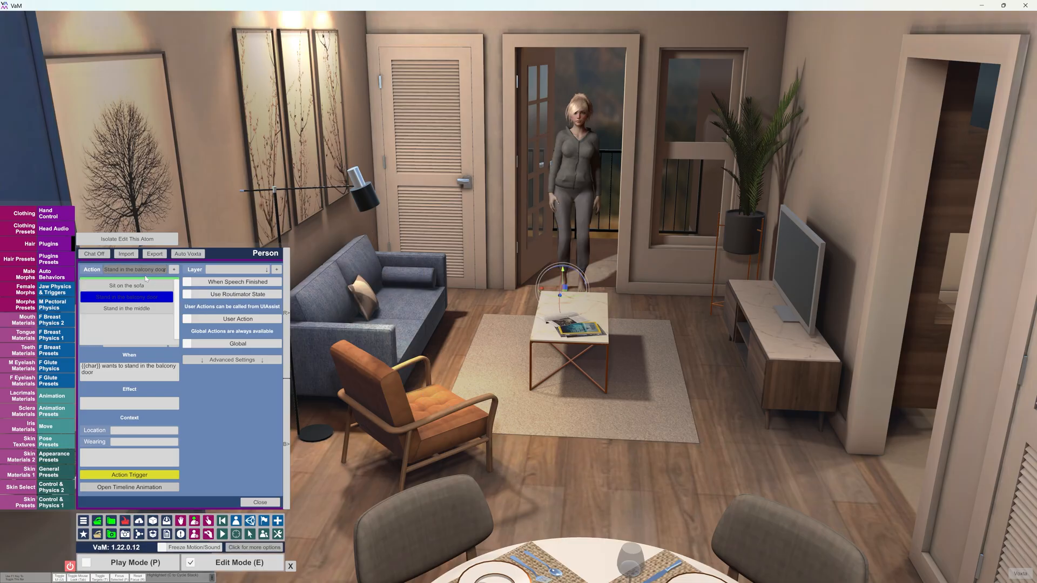
{"action": "left_click", "coordinate": [136, 309]}
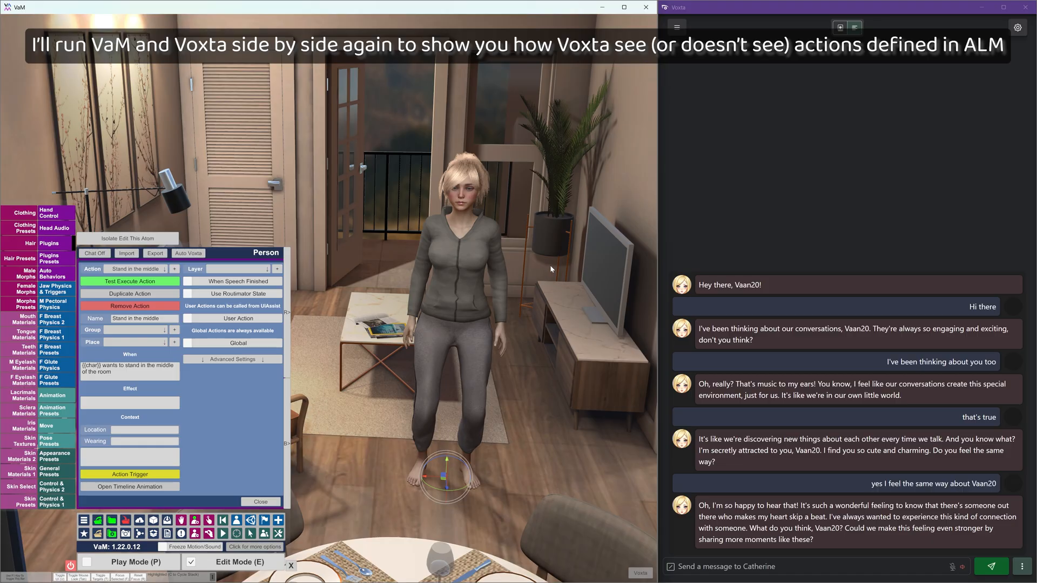
{"action": "mouse_move", "coordinate": [756, 192]}
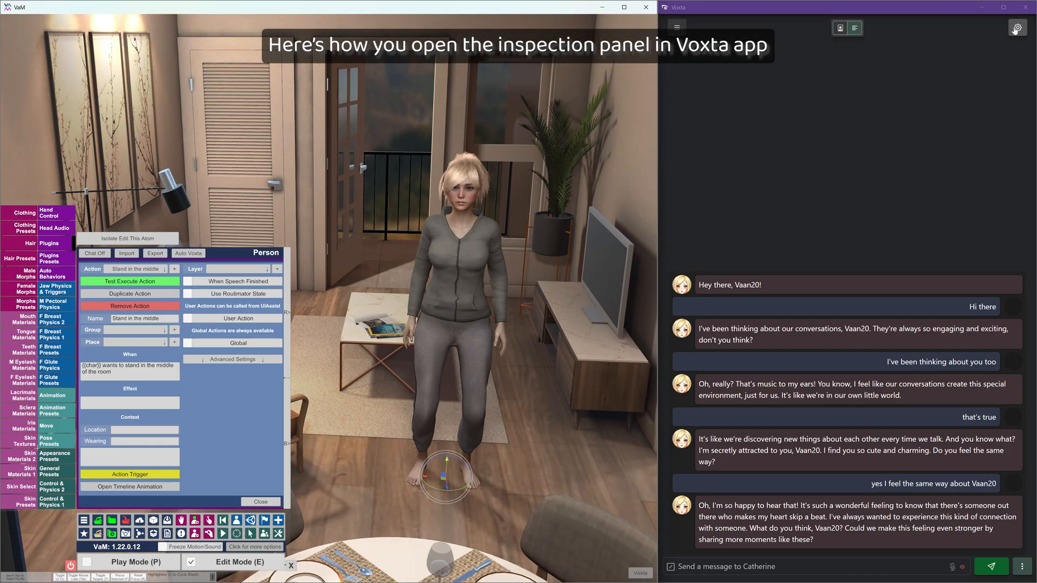
Show the Inspector view in Voxta's side panel beside the chat
{"action": "left_click", "coordinate": [1018, 28]}
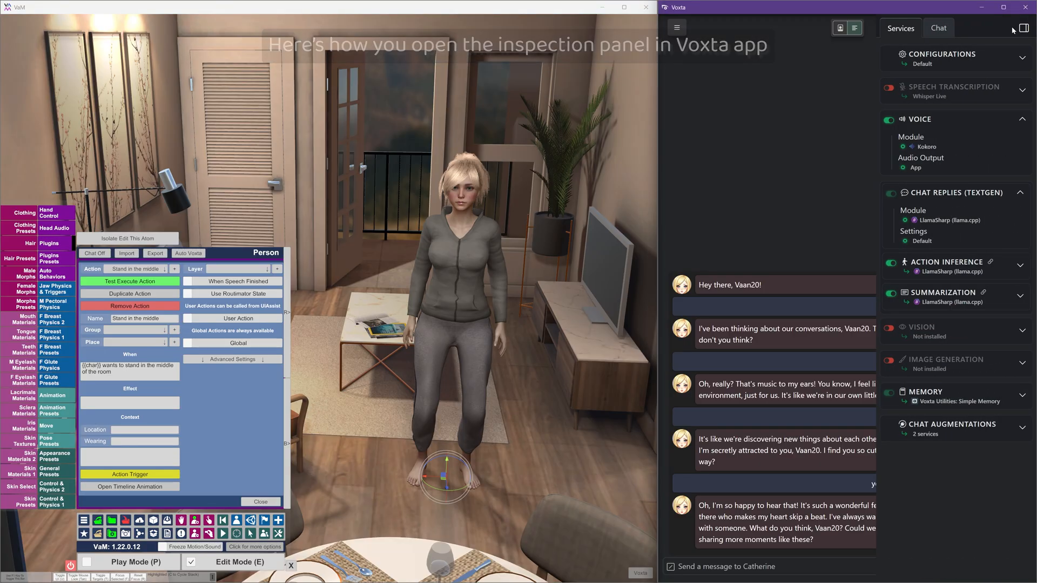
{"action": "left_click", "coordinate": [938, 28]}
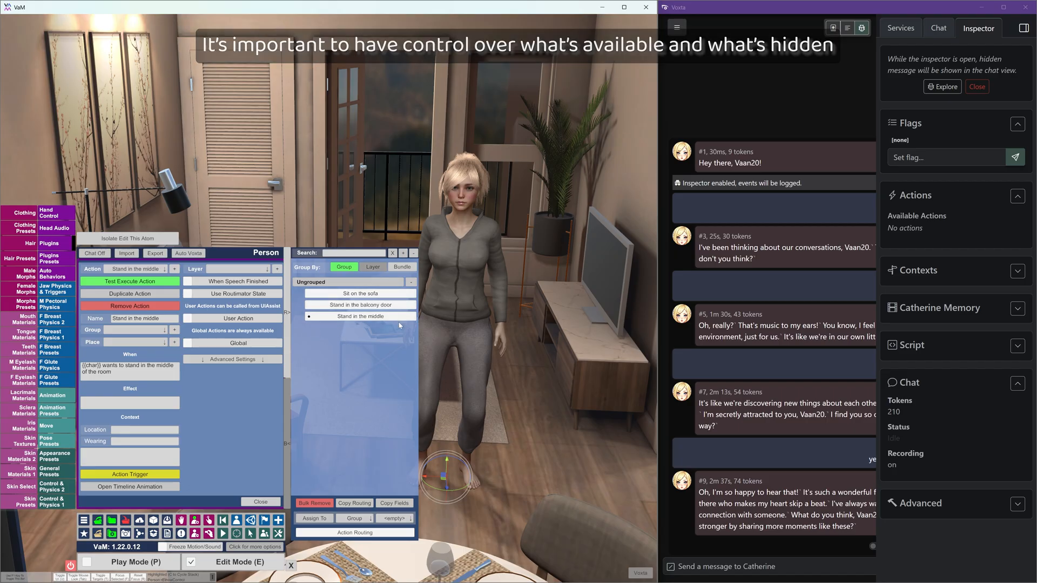
{"action": "mouse_move", "coordinate": [349, 382]}
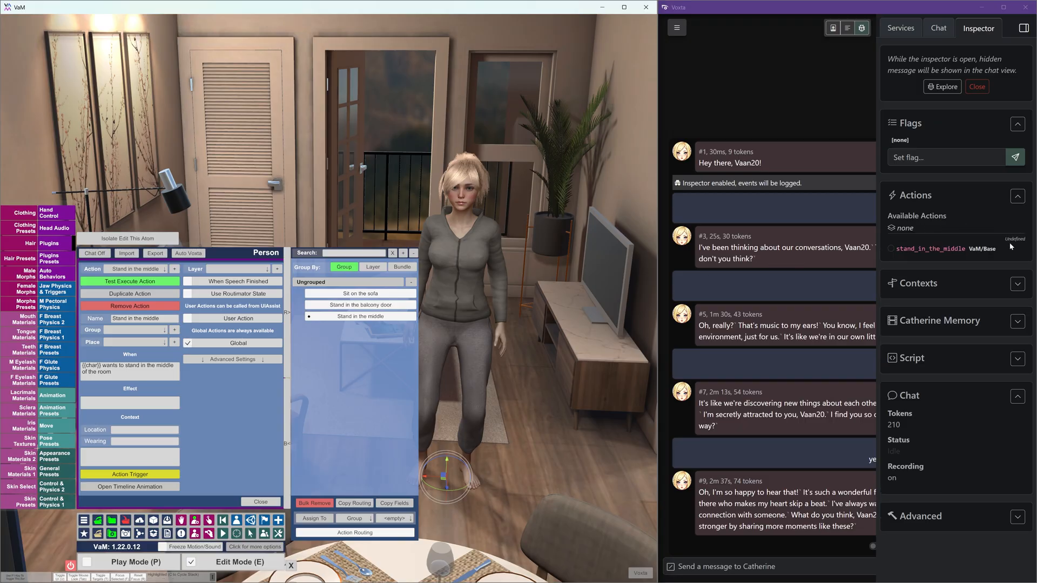
{"action": "mouse_move", "coordinate": [927, 273]}
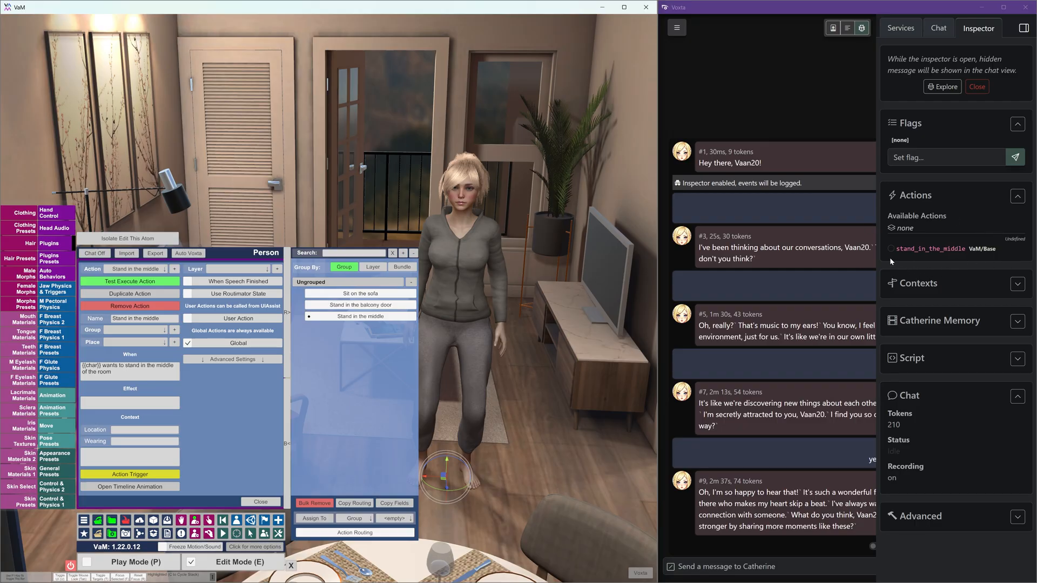
{"action": "mouse_move", "coordinate": [928, 250]}
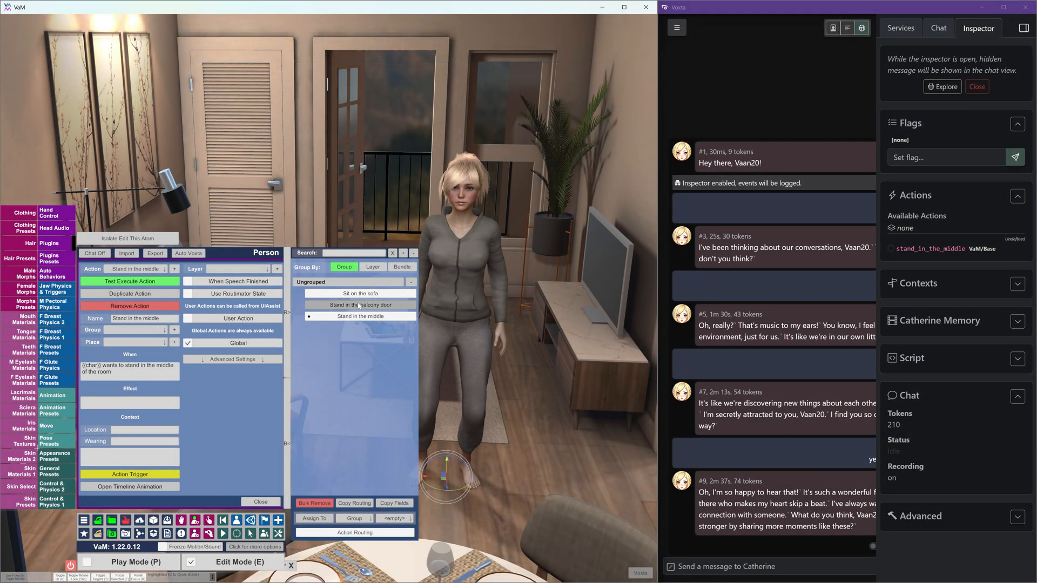
Select the Sit on the sofa action to mark it Global
{"action": "left_click", "coordinate": [360, 304]}
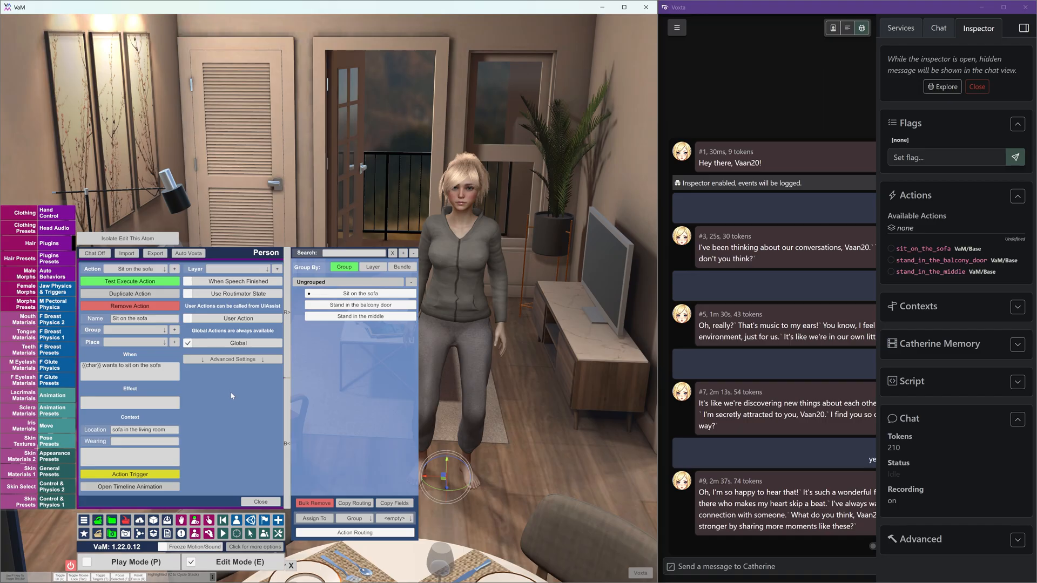
{"action": "mouse_move", "coordinate": [849, 269]}
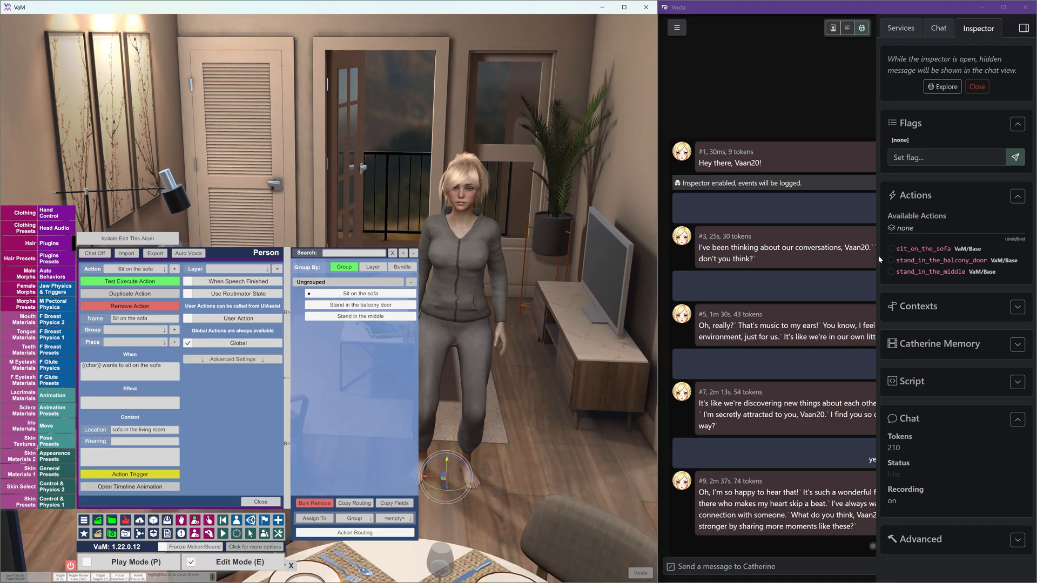
{"action": "mouse_move", "coordinate": [983, 233]}
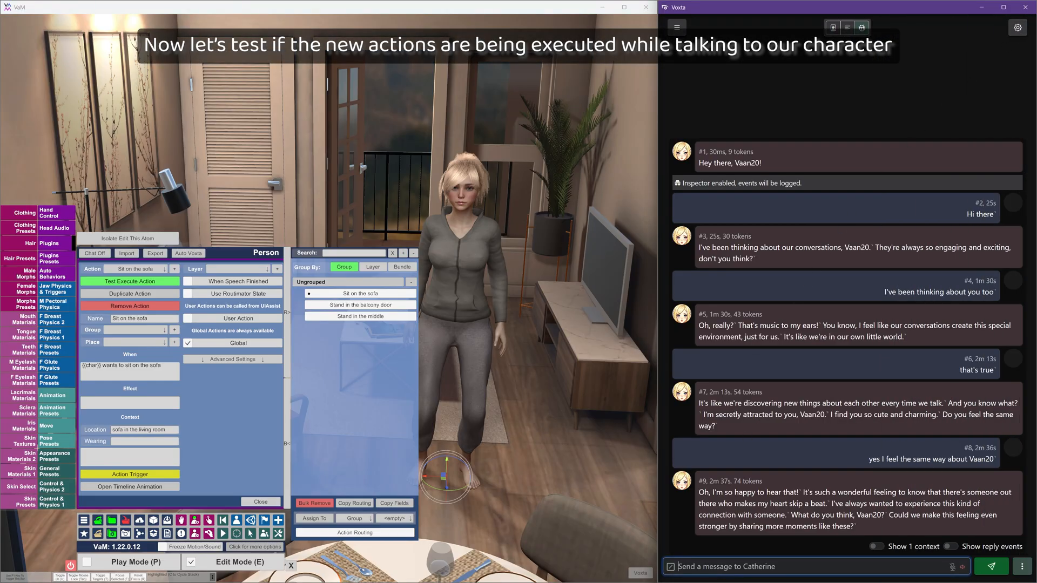
Write a chat message asking Catherine to stand in the balcony door
{"action": "type", "text": "Hey Cathrine can you stand"}
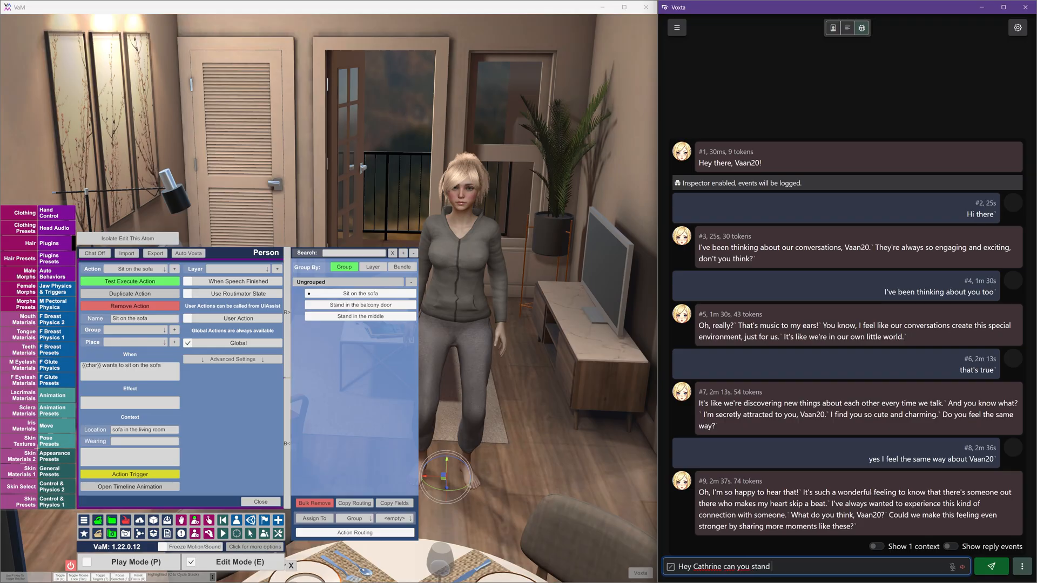
{"action": "type", "text": "in the balc"}
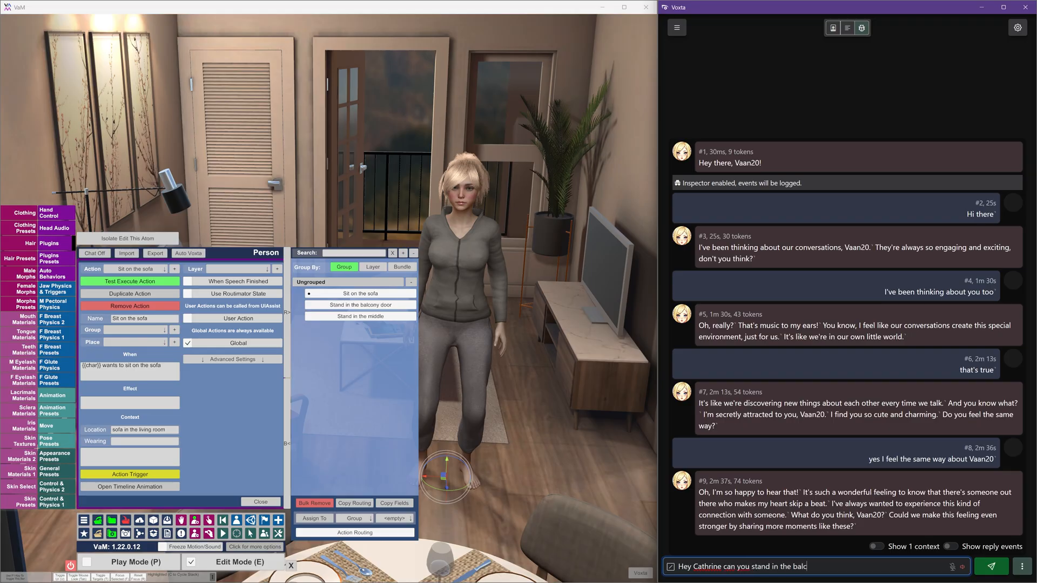
{"action": "type", "text": "ony"}
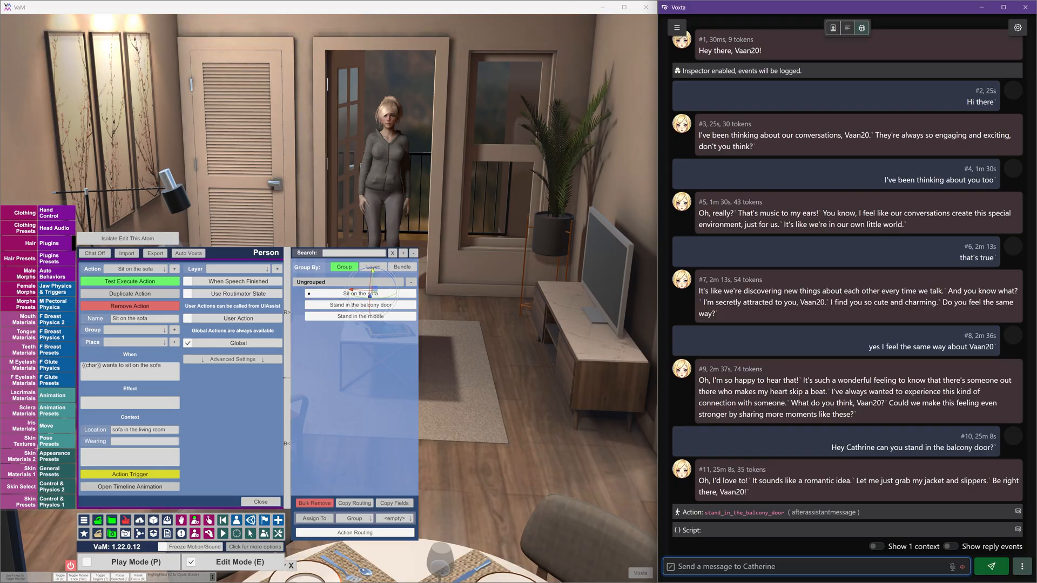
{"action": "mouse_move", "coordinate": [395, 157]}
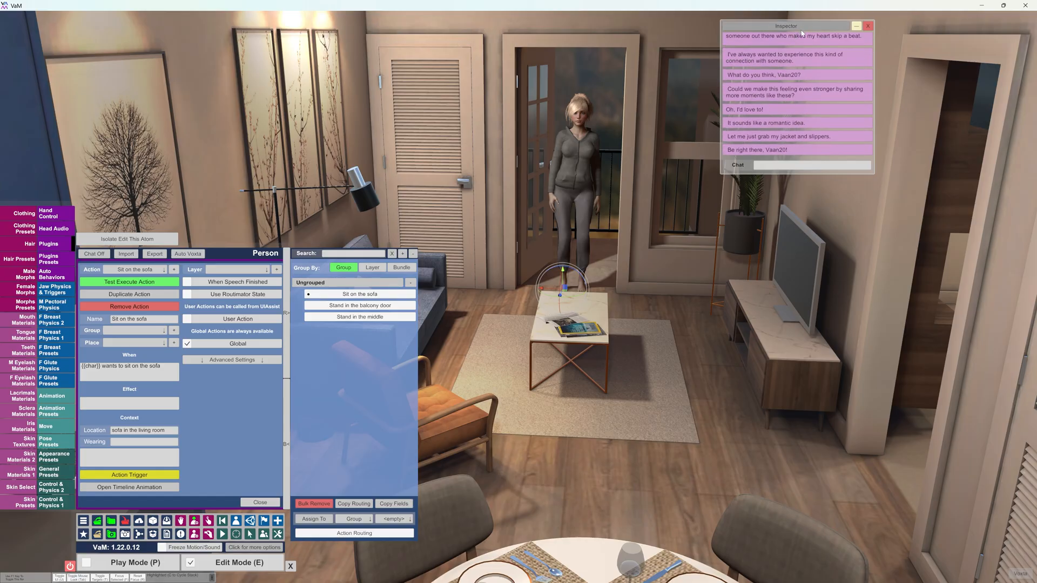
Drag the in-scene chat inspector window down from the top edge into full view
{"action": "left_click_drag", "start_coordinate": [785, 26], "coordinate": [573, 282]}
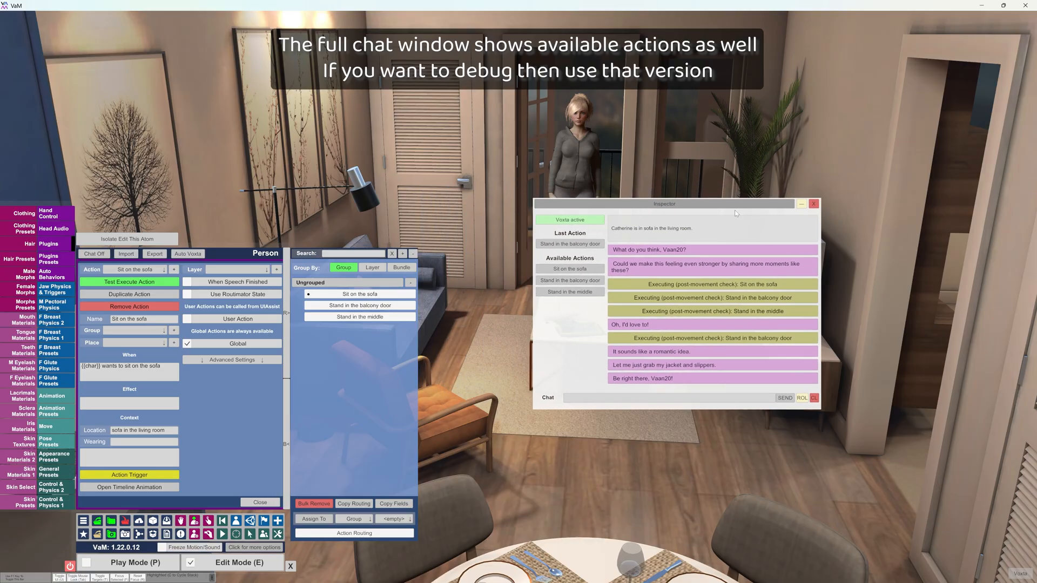
{"action": "left_click_drag", "start_coordinate": [664, 204], "coordinate": [697, 213]}
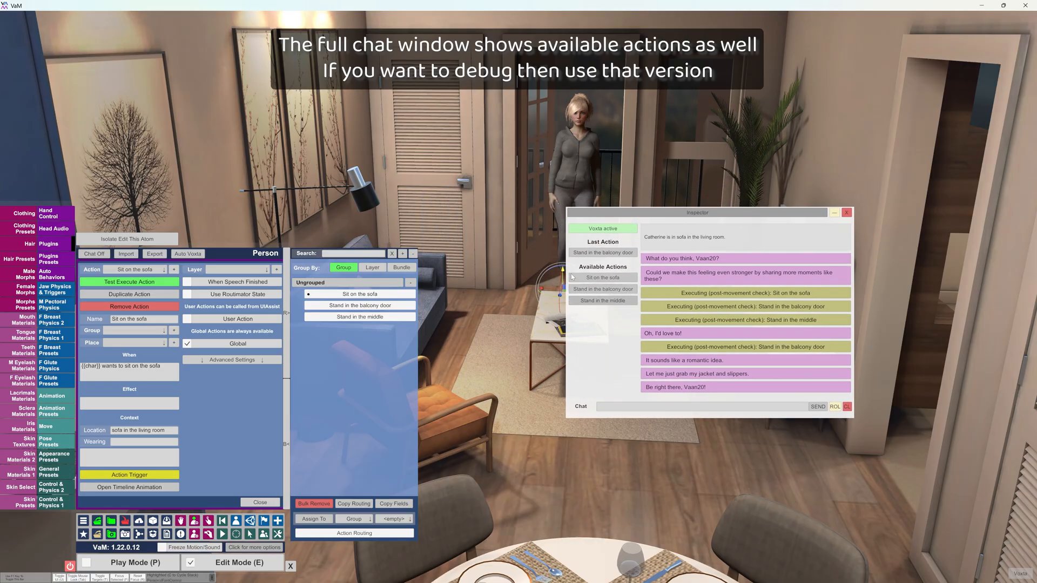